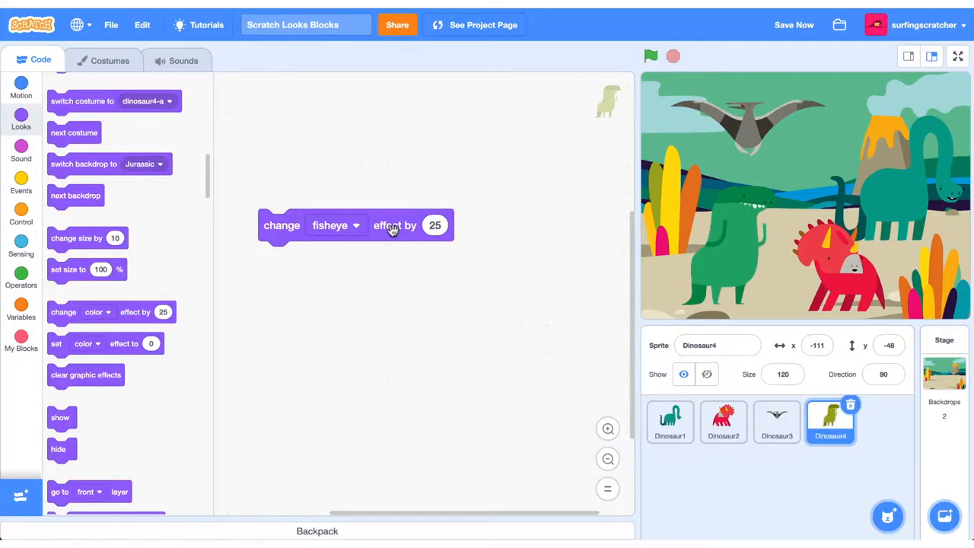
# Try the fisheye effect on Dinosaur4 before moving to Dinosaur1's empty code area.
pyautogui.click(723, 423)
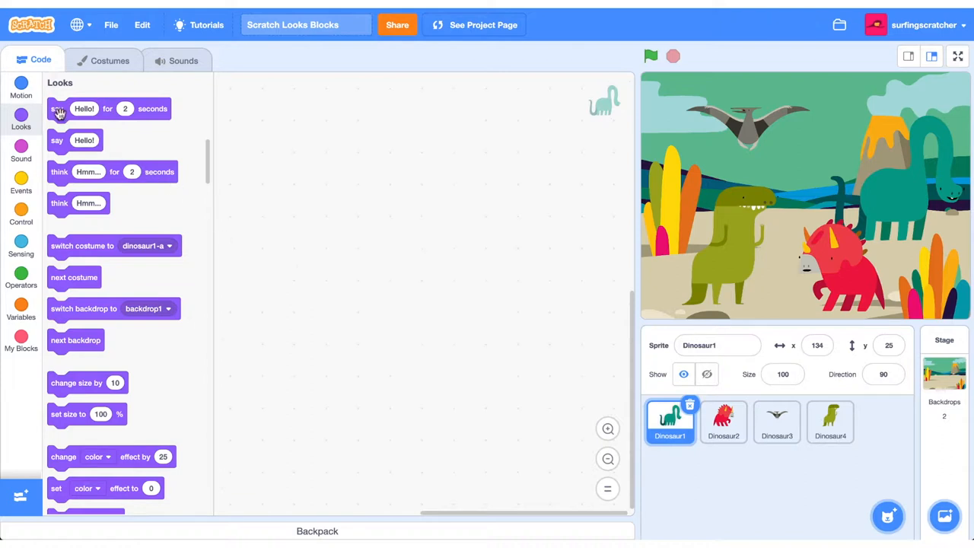
# Make Dinosaur1 say "Where are the trees?" for 4 seconds and run it.
pyautogui.moveTo(58, 108); pyautogui.dragTo(368, 146)
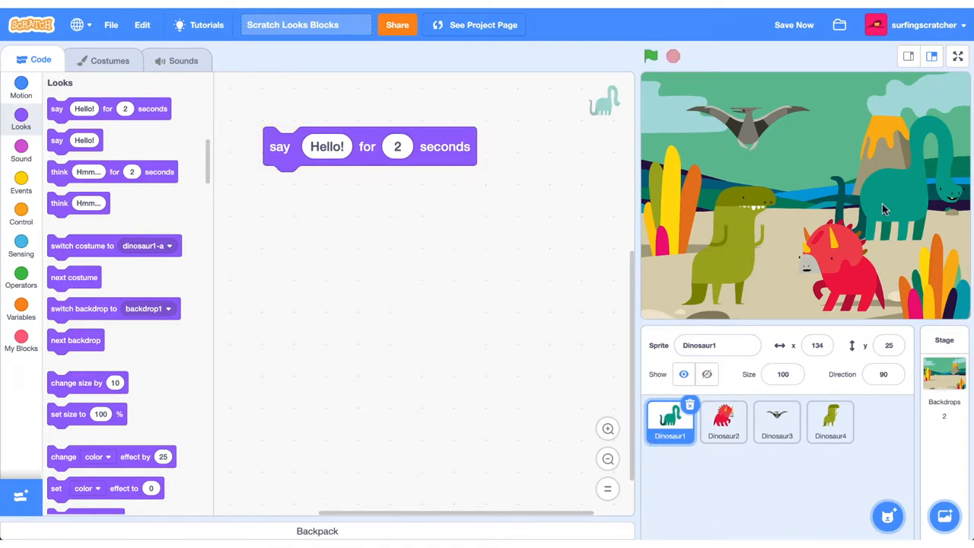
pyautogui.moveTo(439, 171)
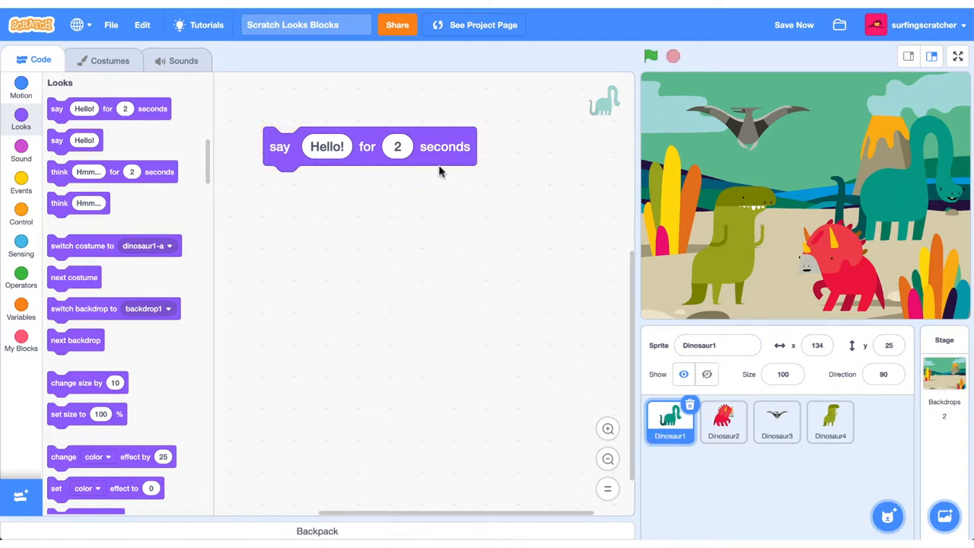
pyautogui.click(398, 146)
pyautogui.write('4')
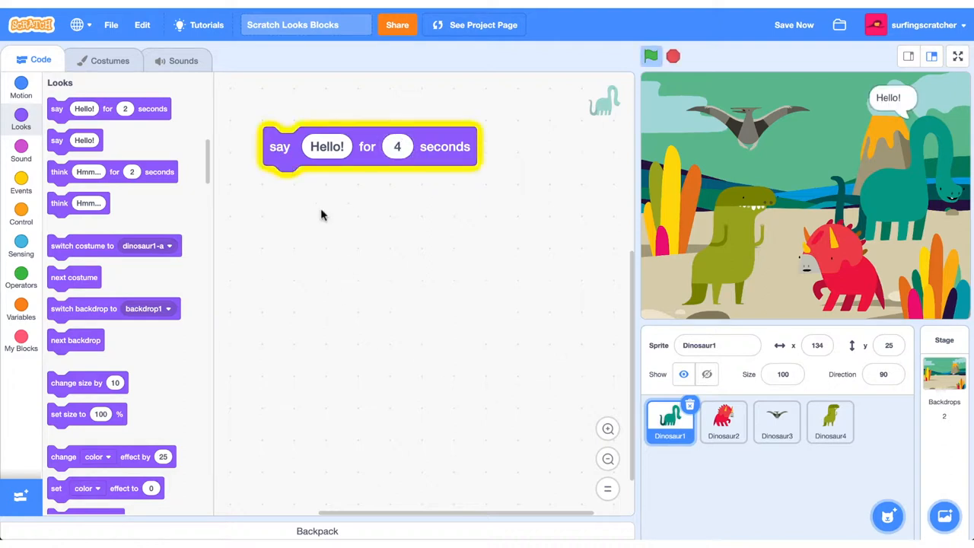
pyautogui.click(326, 146)
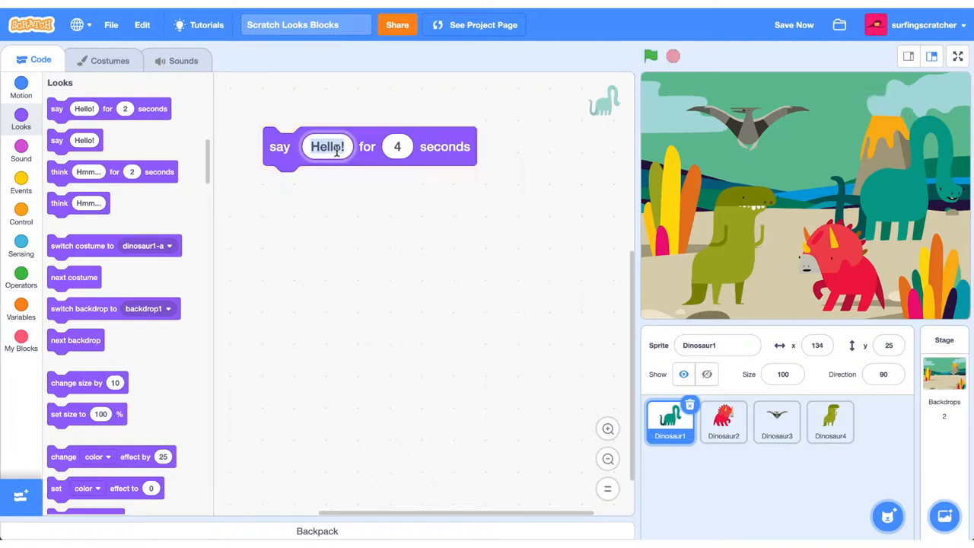
pyautogui.write('Where are the tr')
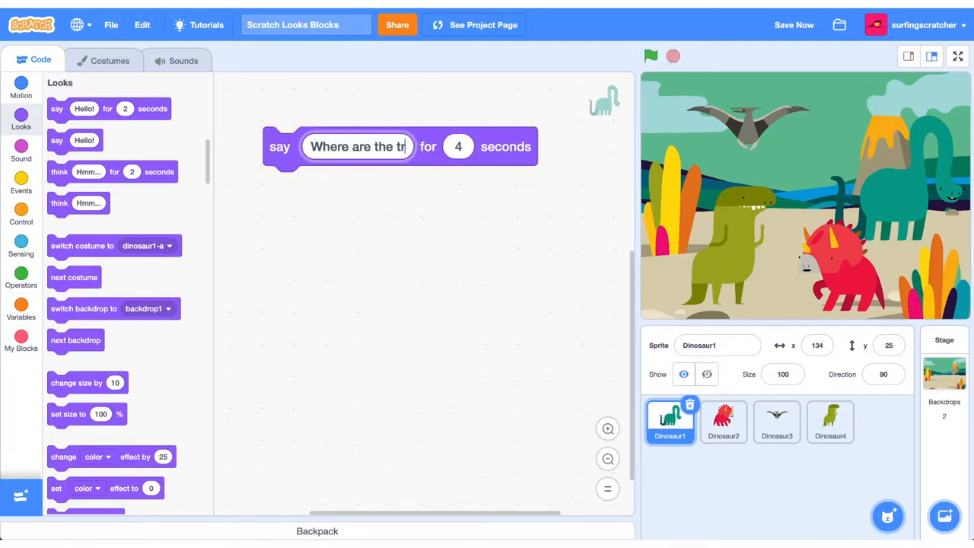
pyautogui.click(652, 55)
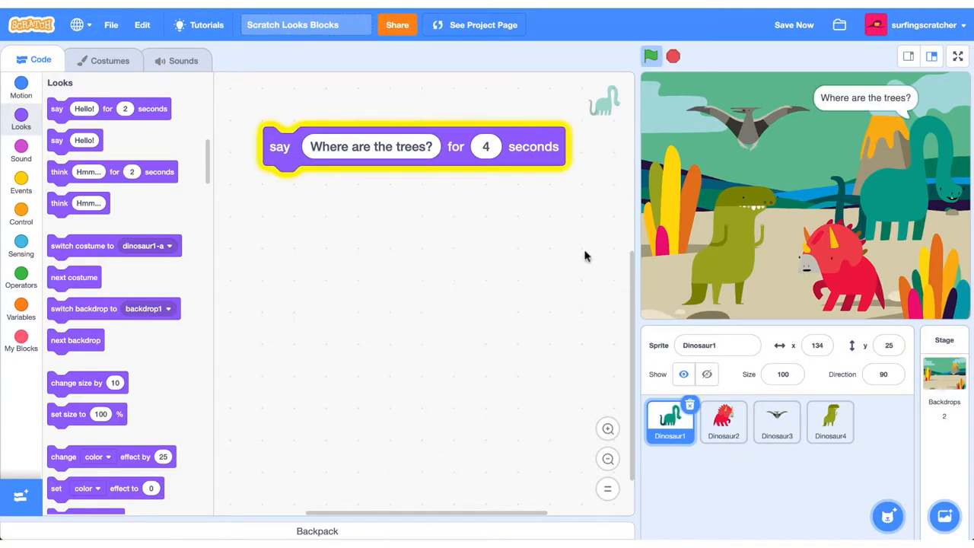
# Add a second say block, then delete the "I'm Hungry" block.
pyautogui.moveTo(75, 140); pyautogui.dragTo(182, 184)
pyautogui.write("I'm Hungry")
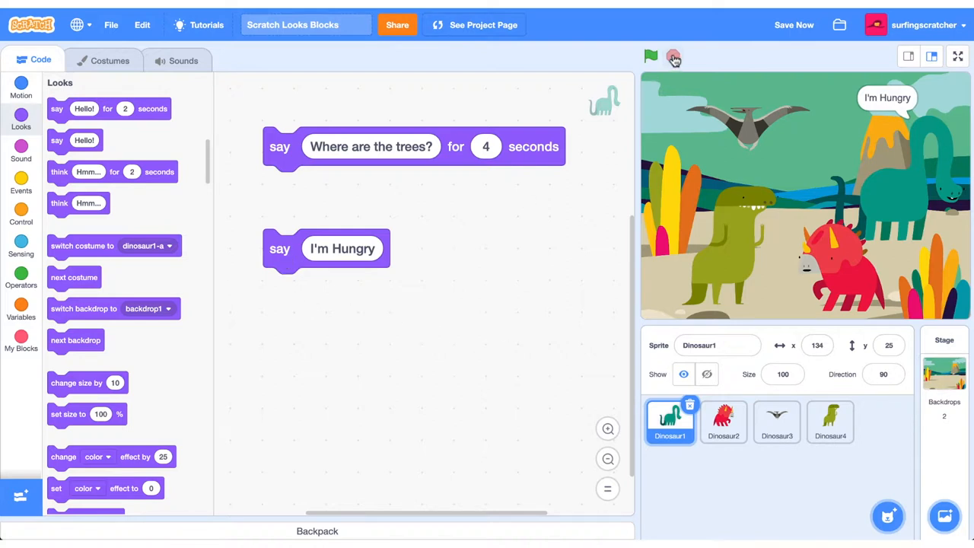
pyautogui.rightClick(280, 248)
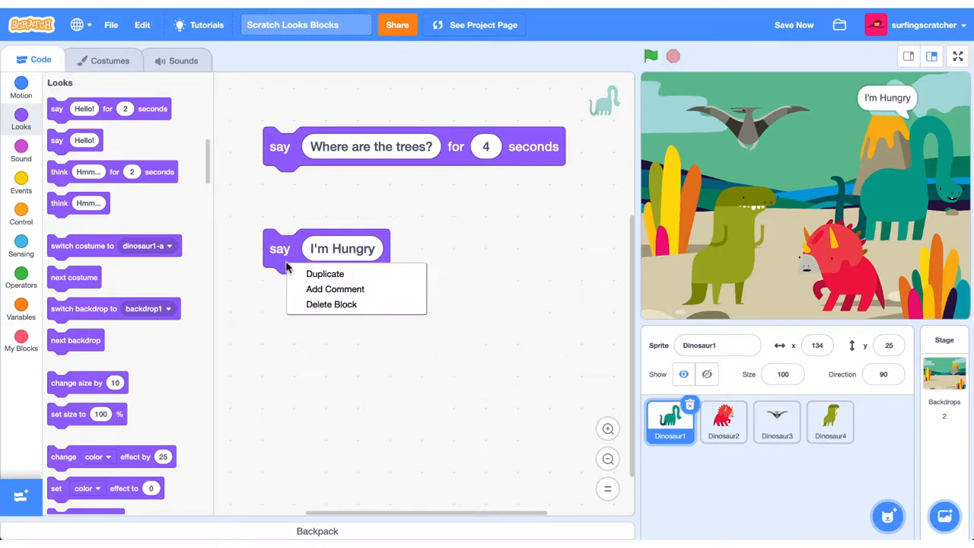
pyautogui.click(326, 274)
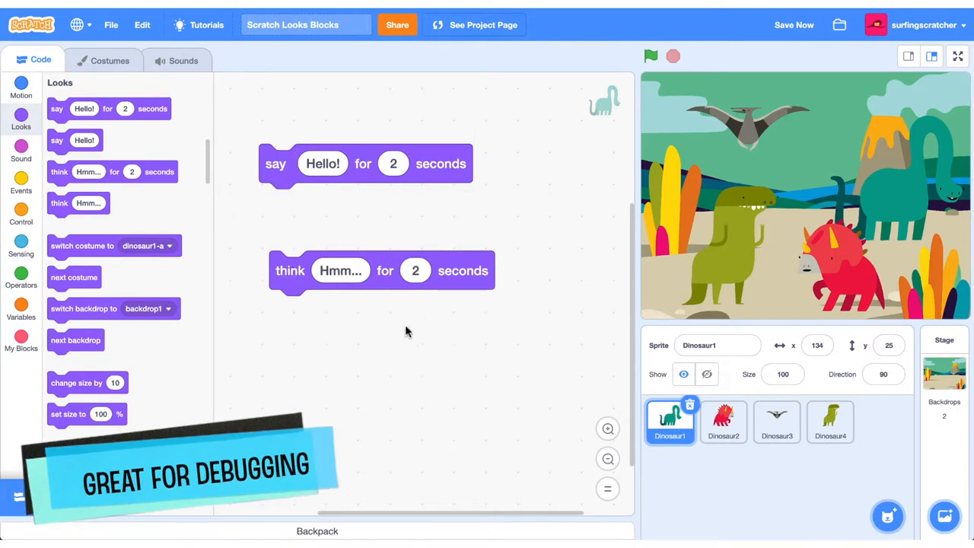
pyautogui.moveTo(341, 323)
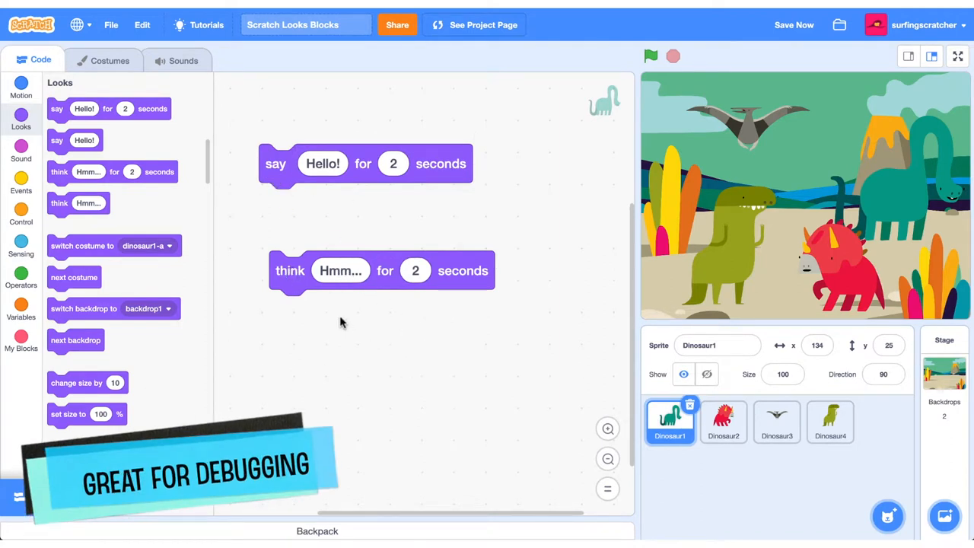
# Give Dinosaur2 a switch costume to dinosaur2-a block and a next costume block.
pyautogui.click(322, 164)
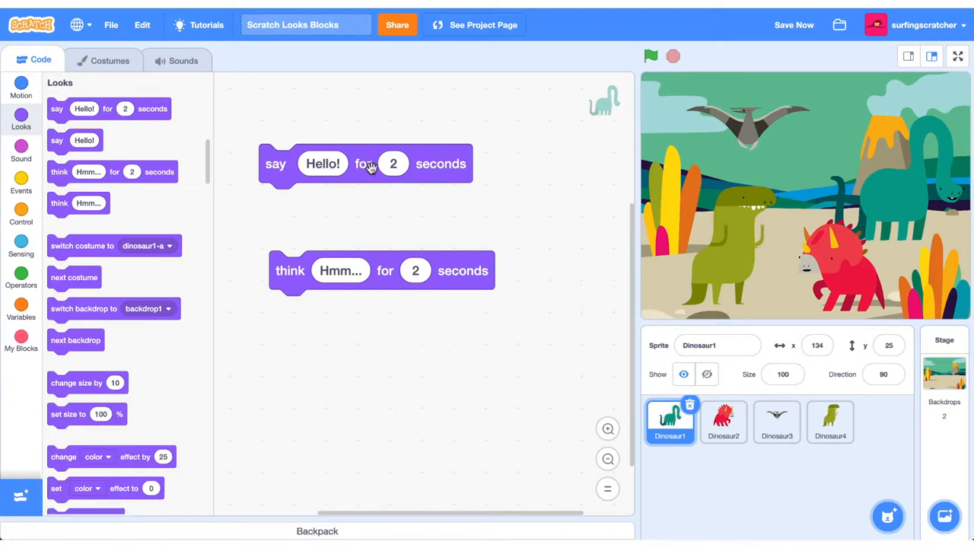
pyautogui.moveTo(533, 236)
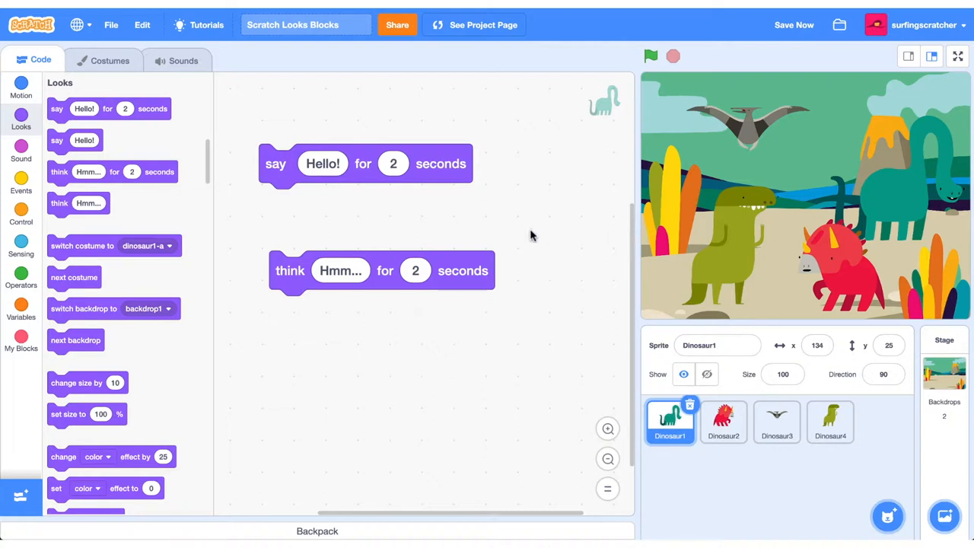
pyautogui.moveTo(317, 194)
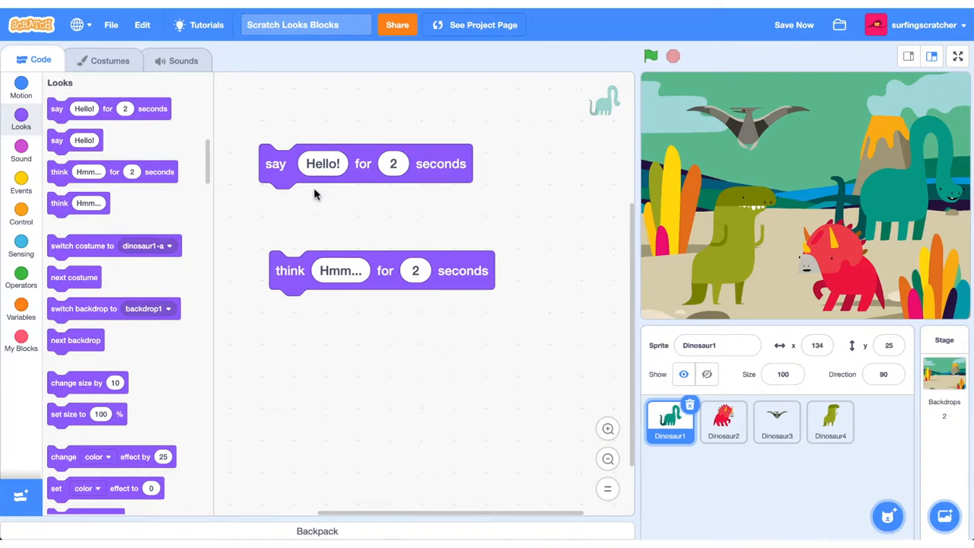
pyautogui.click(722, 423)
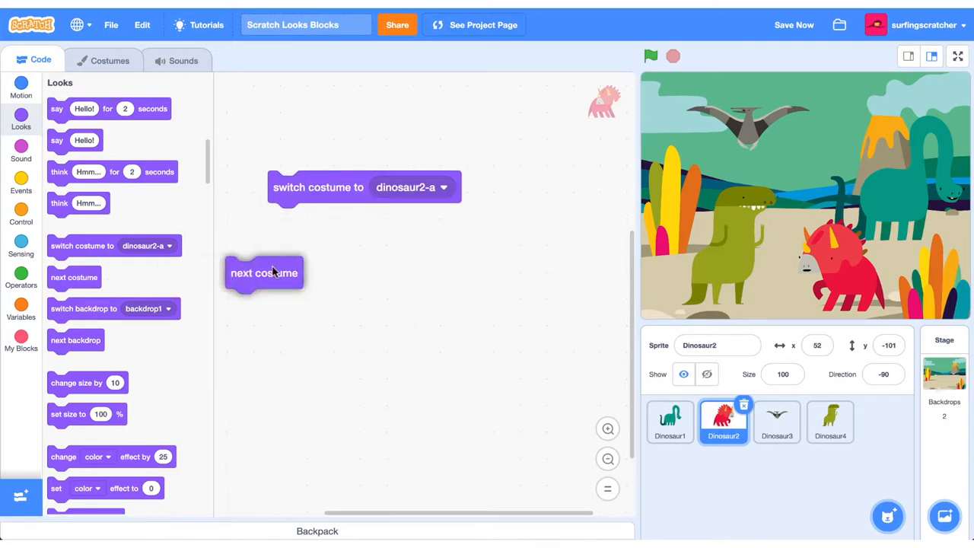
# Place the next costume block and preview Dinosaur2's costumes in the Costumes view.
pyautogui.moveTo(264, 272); pyautogui.dragTo(307, 266)
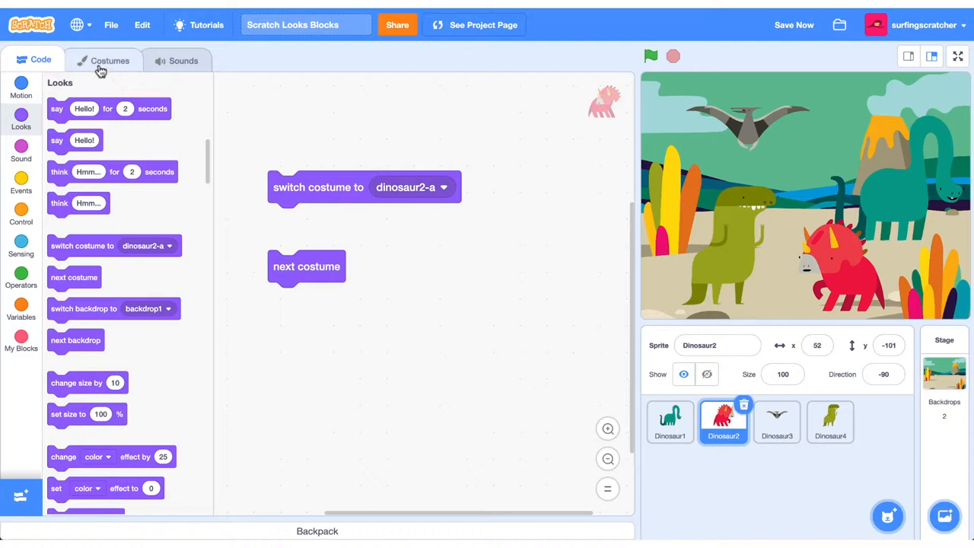
pyautogui.click(110, 61)
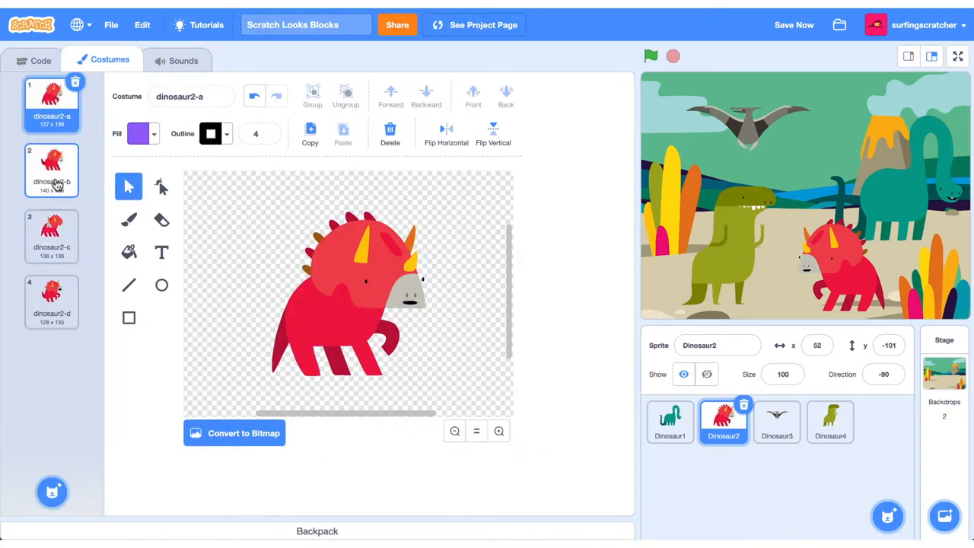
pyautogui.click(52, 301)
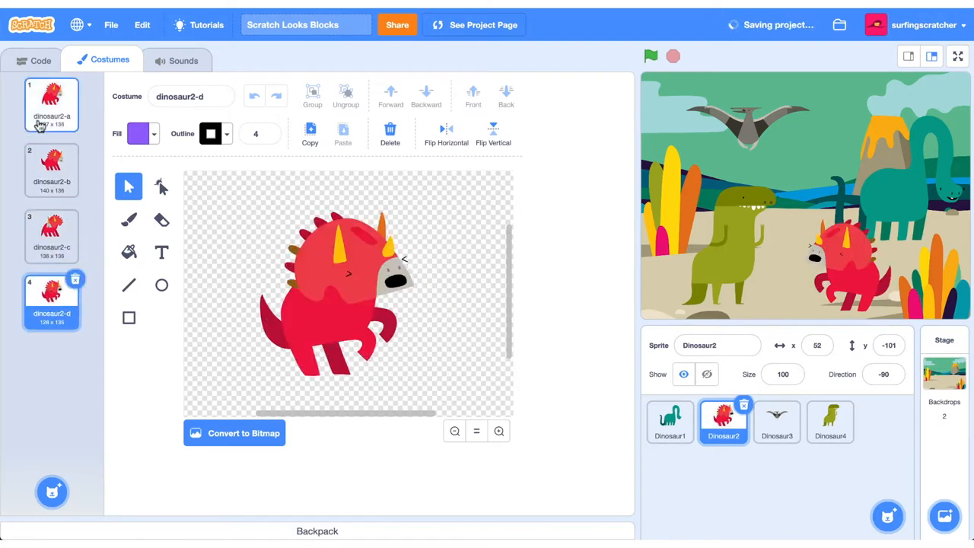
pyautogui.click(40, 61)
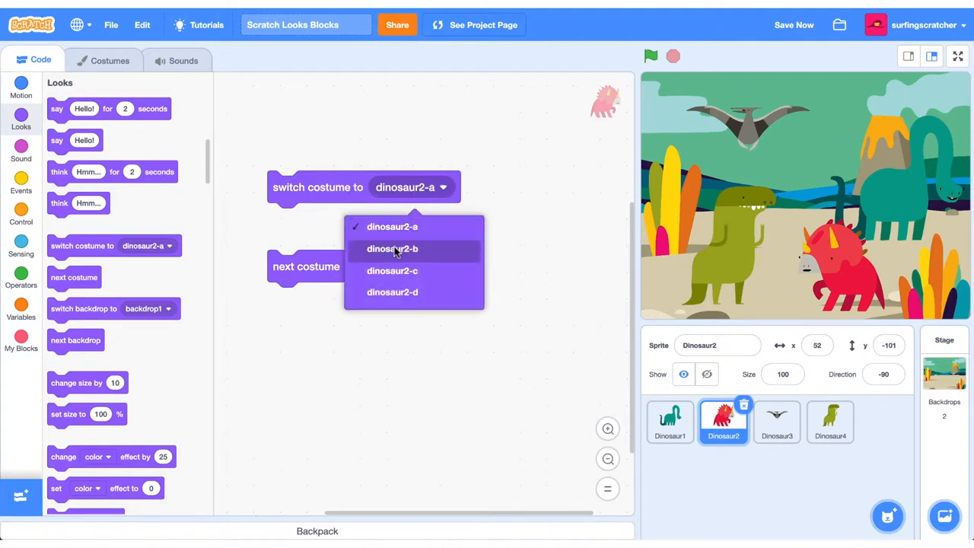
# Make the switch costume block target dinosaur2-b and check the costumes again.
pyautogui.click(392, 250)
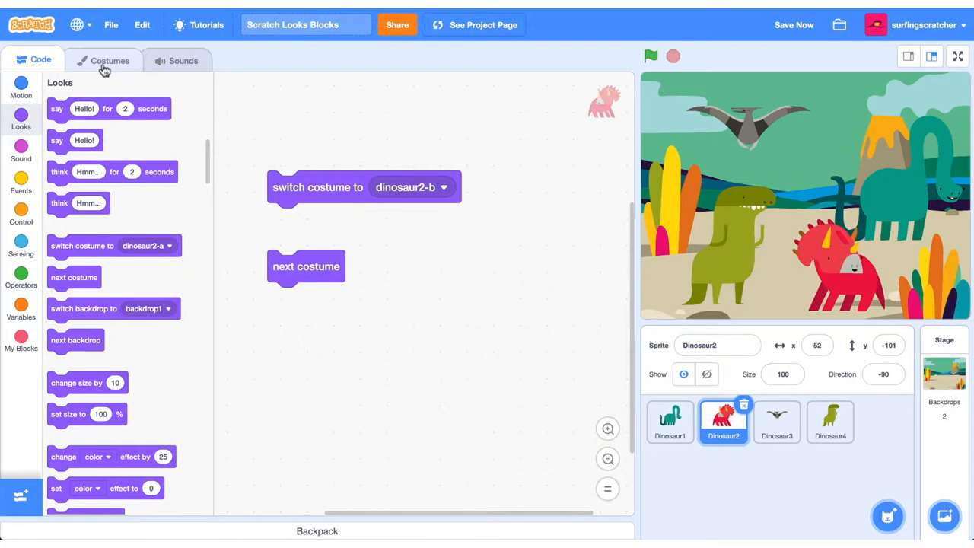
pyautogui.click(109, 61)
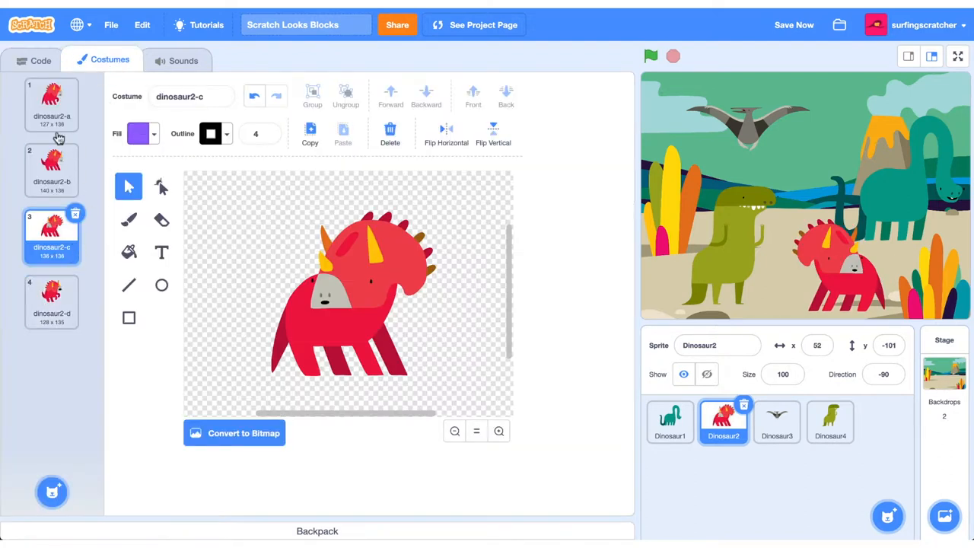
pyautogui.click(39, 61)
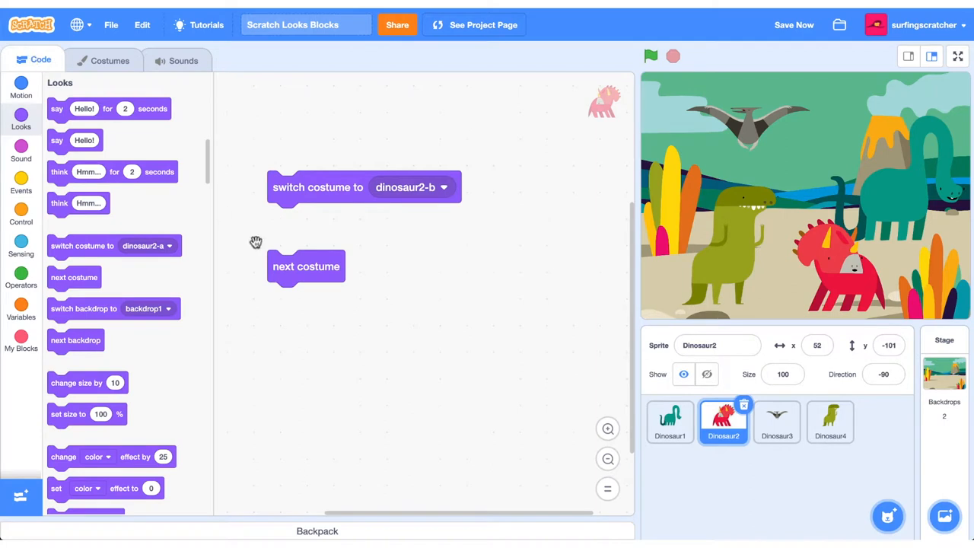
pyautogui.moveTo(341, 322)
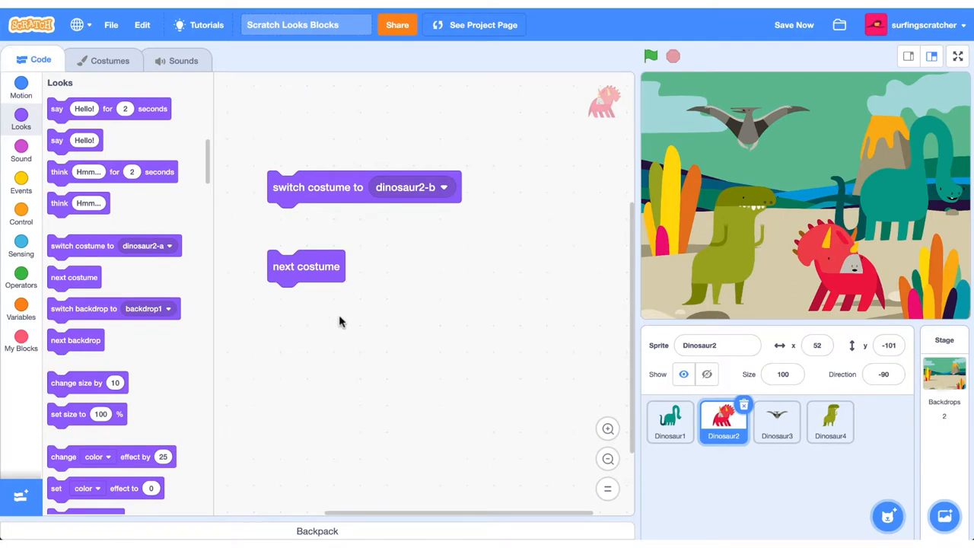
pyautogui.moveTo(329, 347)
pyautogui.write('0.1')
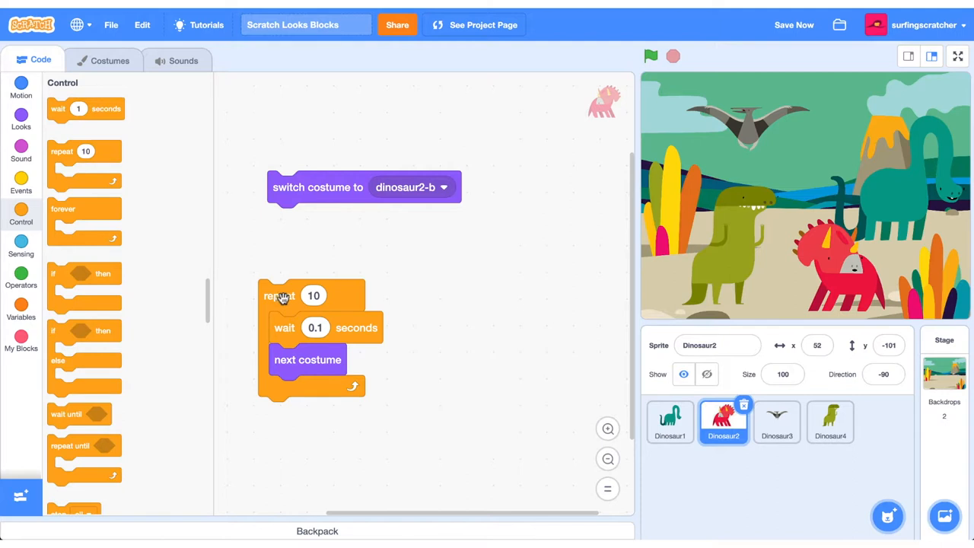
# Run Dinosaur2's repeat-10 loop of wait 0.1 seconds and next costume.
pyautogui.click(651, 55)
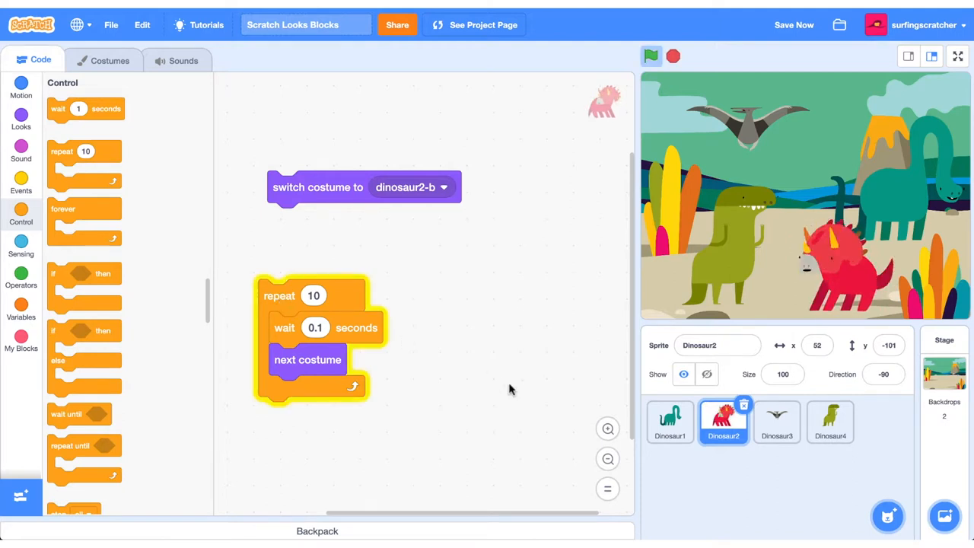
pyautogui.click(21, 118)
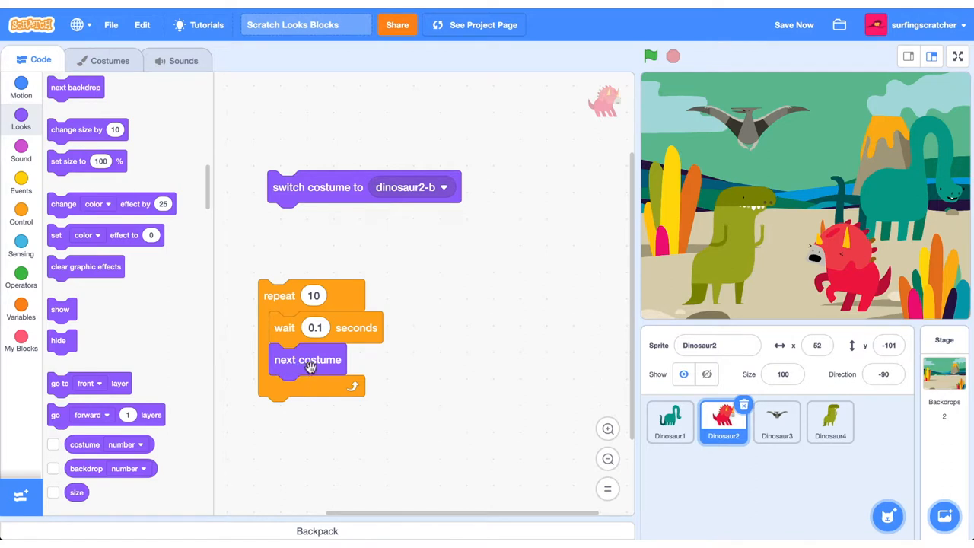
pyautogui.moveTo(342, 187)
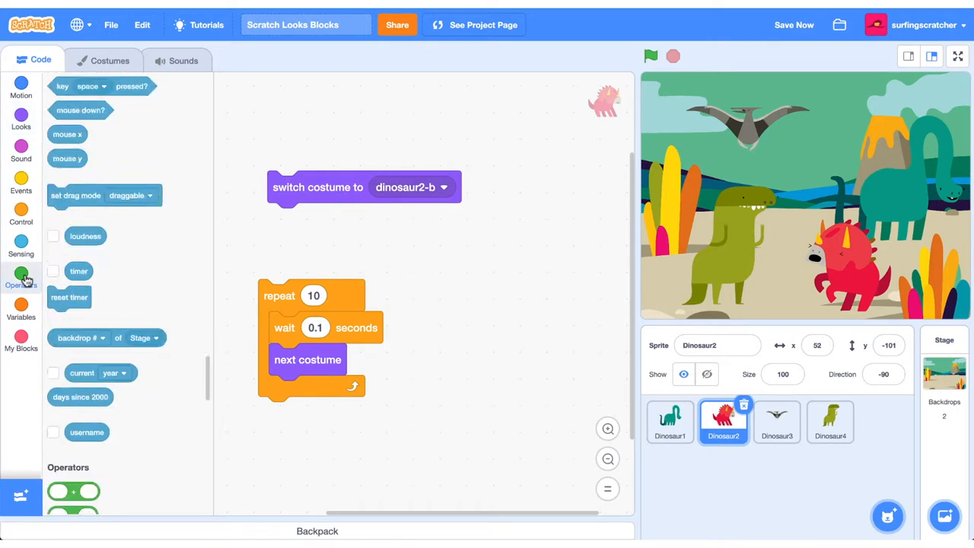
# Put a costume number minus 1 expression into Dinosaur2's switch costume block.
pyautogui.click(21, 277)
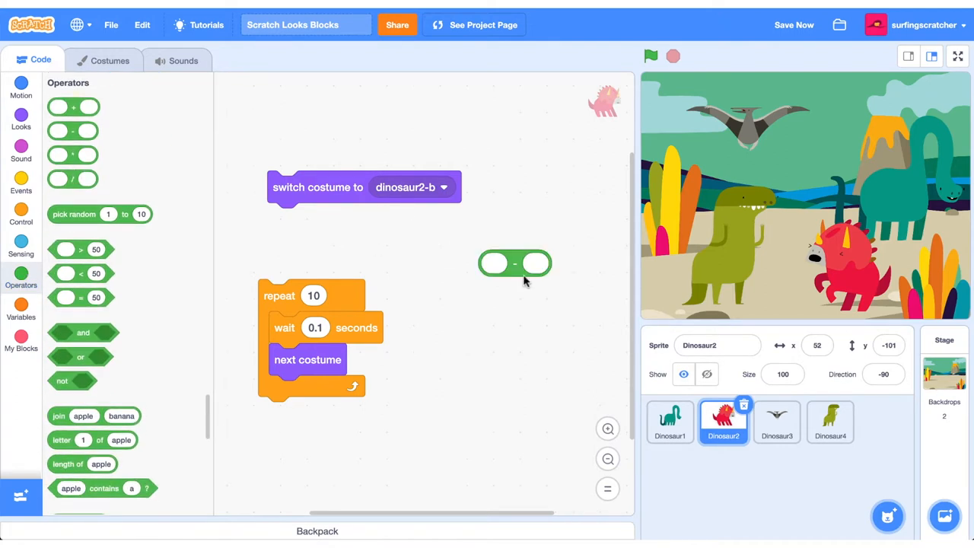
pyautogui.click(21, 119)
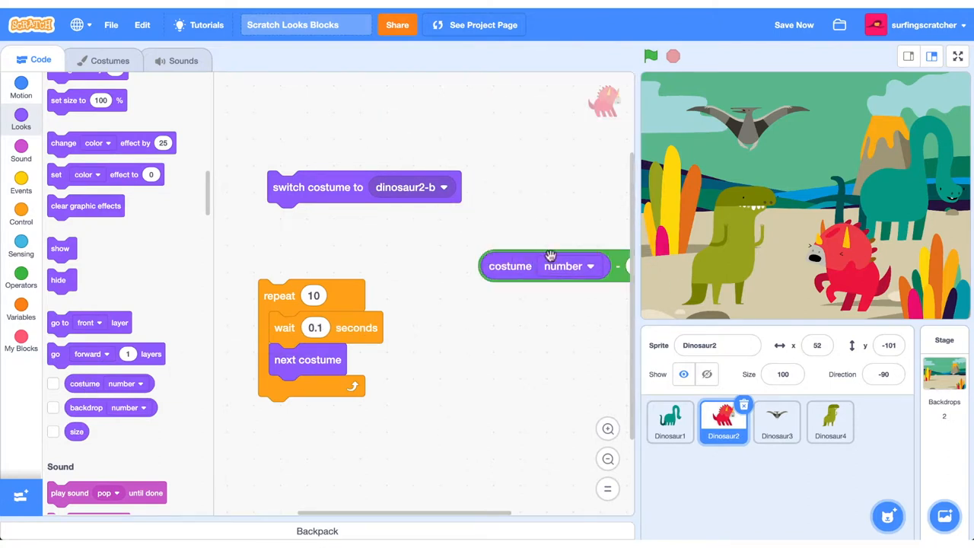
pyautogui.moveTo(548, 265); pyautogui.dragTo(464, 258)
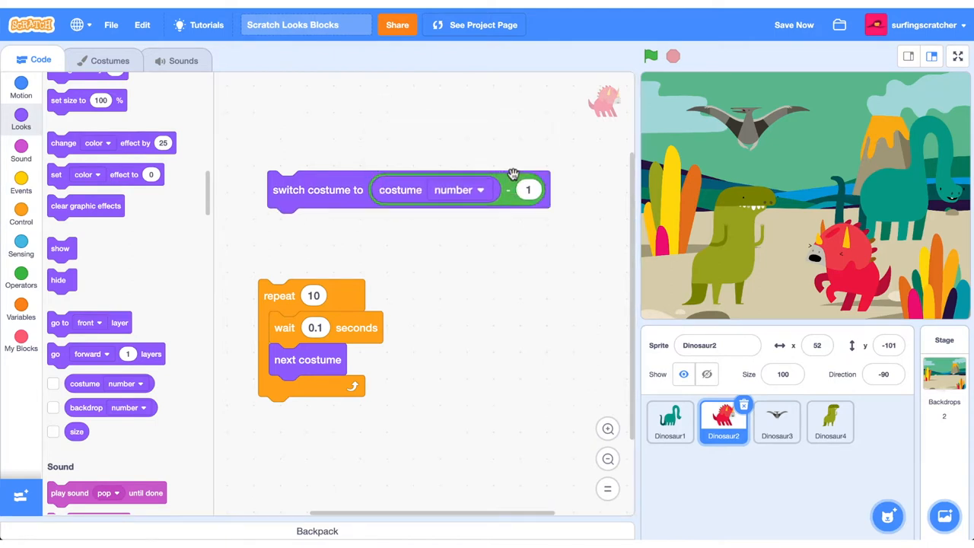
pyautogui.moveTo(301, 216)
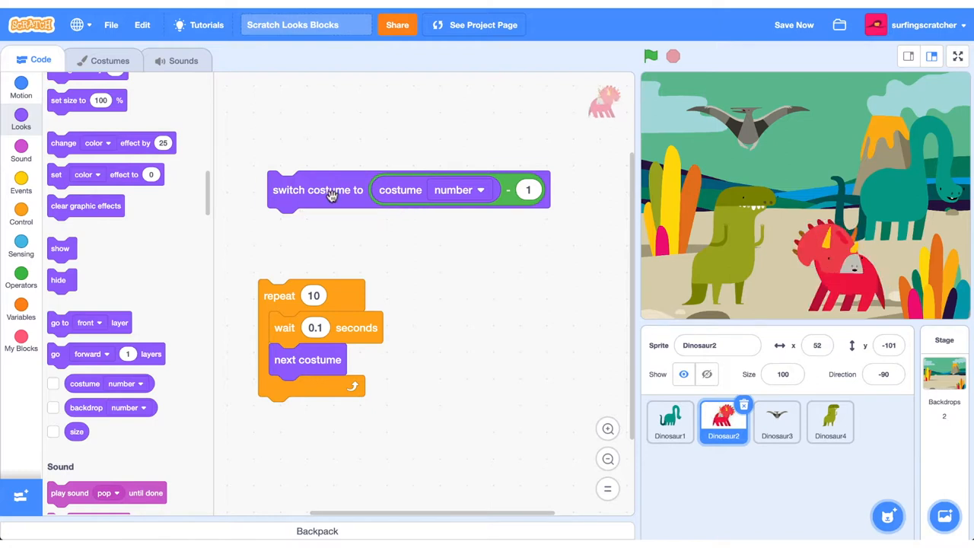
pyautogui.moveTo(444, 362)
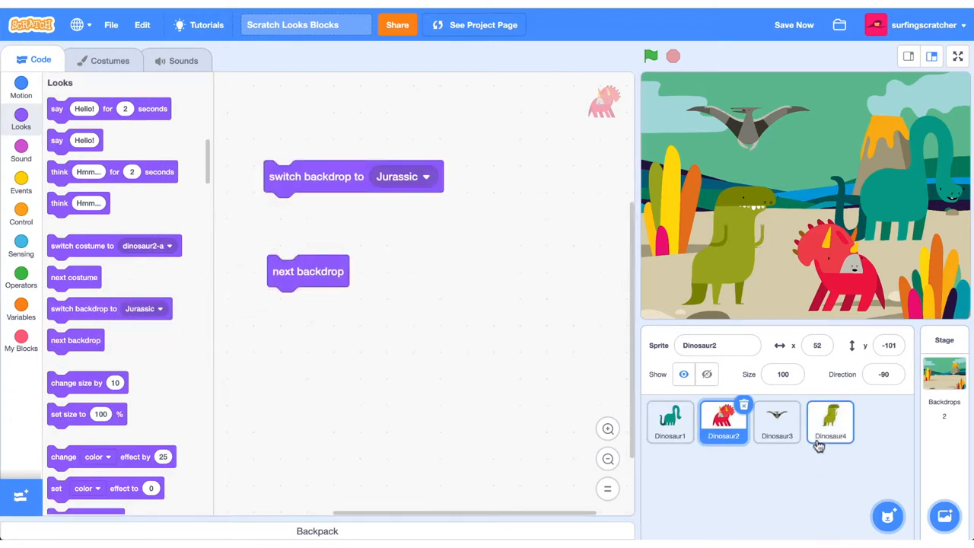
# Switch the stage backdrop to Woods and set the block back to Jurassic.
pyautogui.click(795, 25)
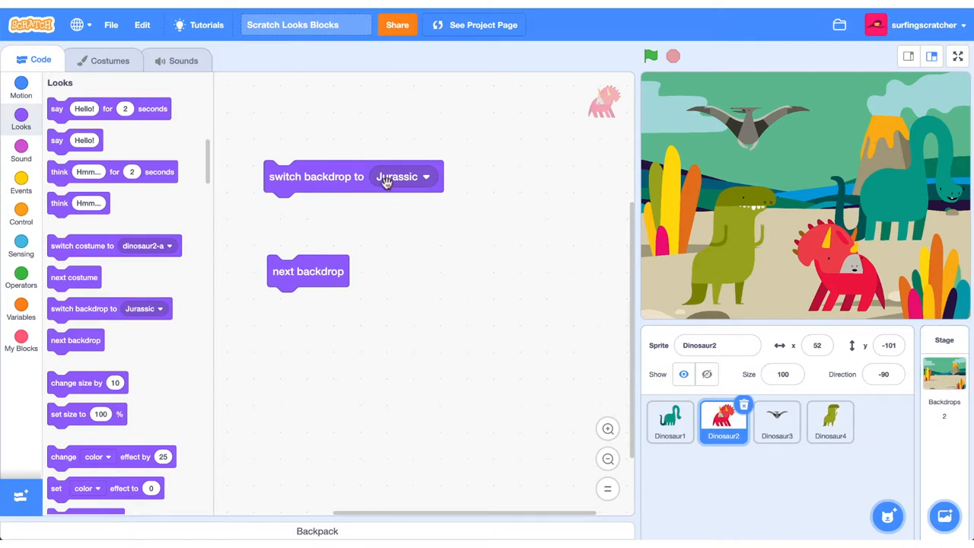
pyautogui.click(402, 176)
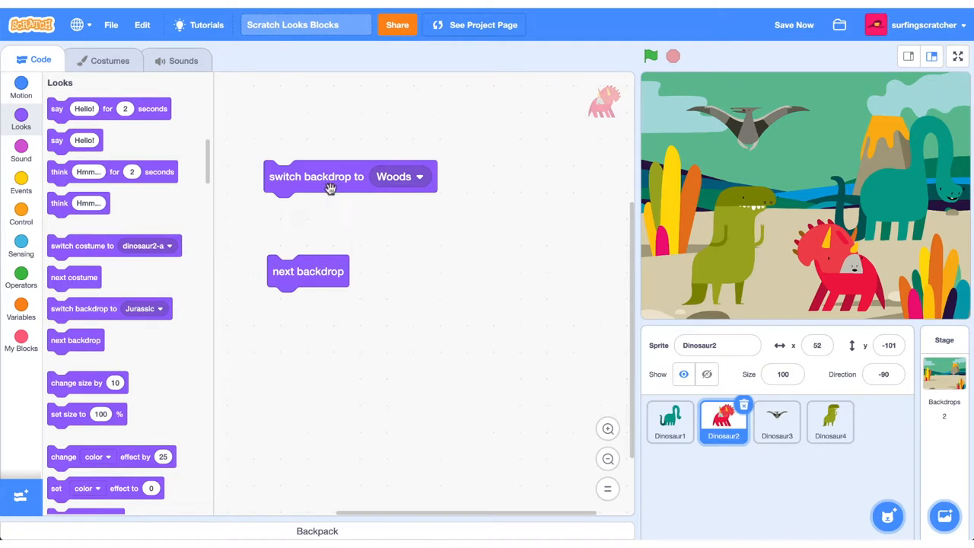
pyautogui.click(399, 176)
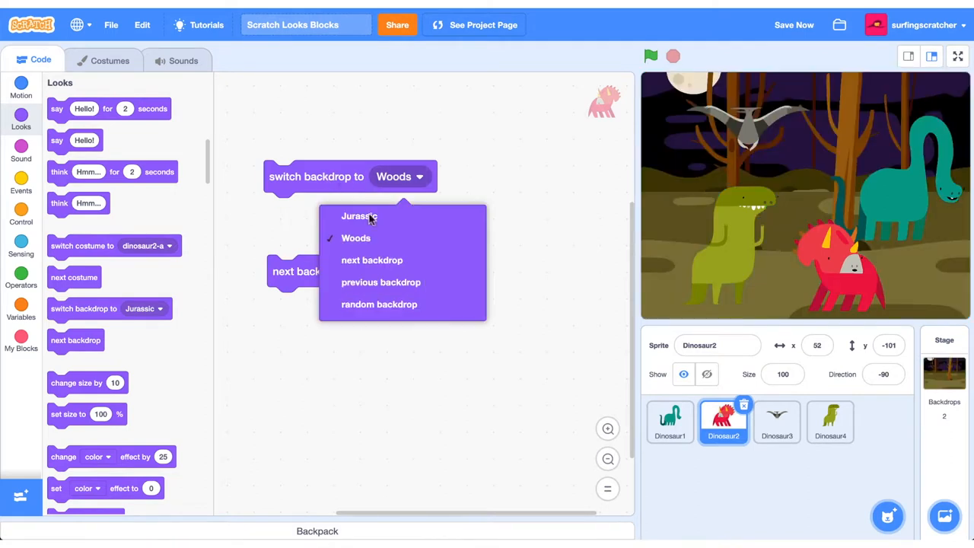
pyautogui.click(357, 216)
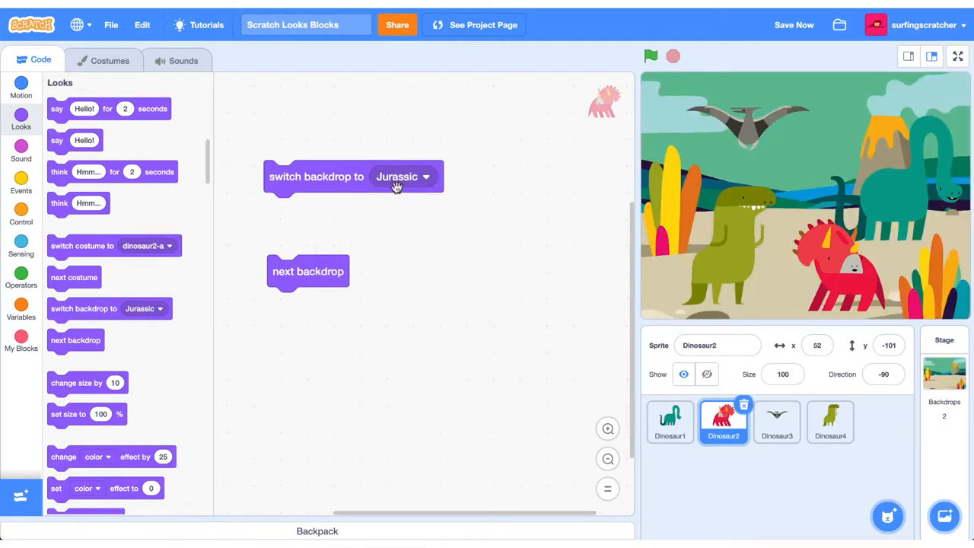
# Try next, previous and random backdrop choices, running the block each time.
pyautogui.click(401, 176)
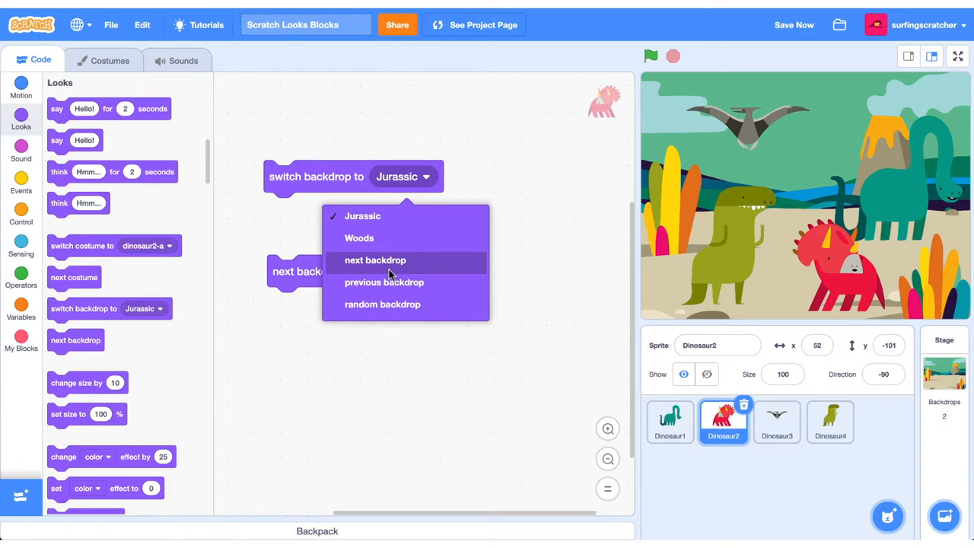
pyautogui.click(374, 260)
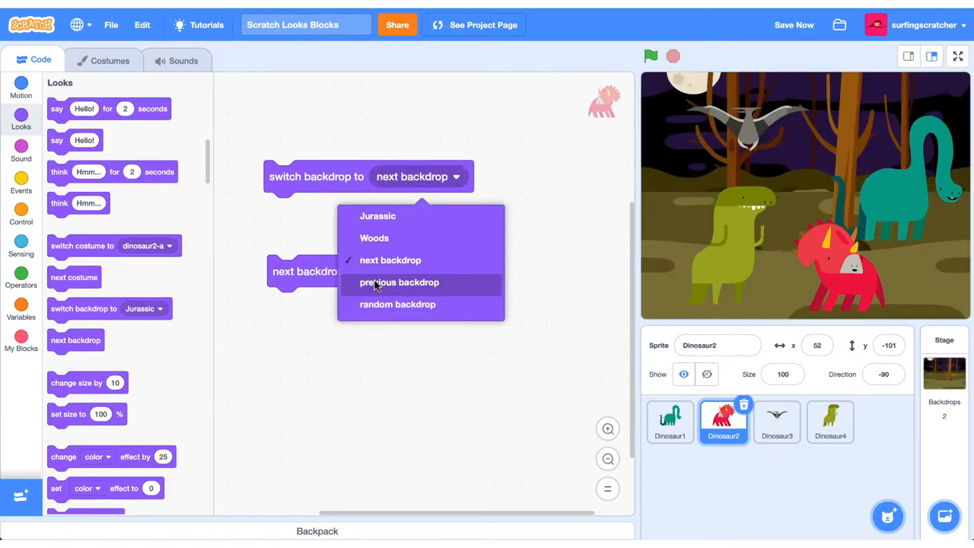
pyautogui.click(399, 282)
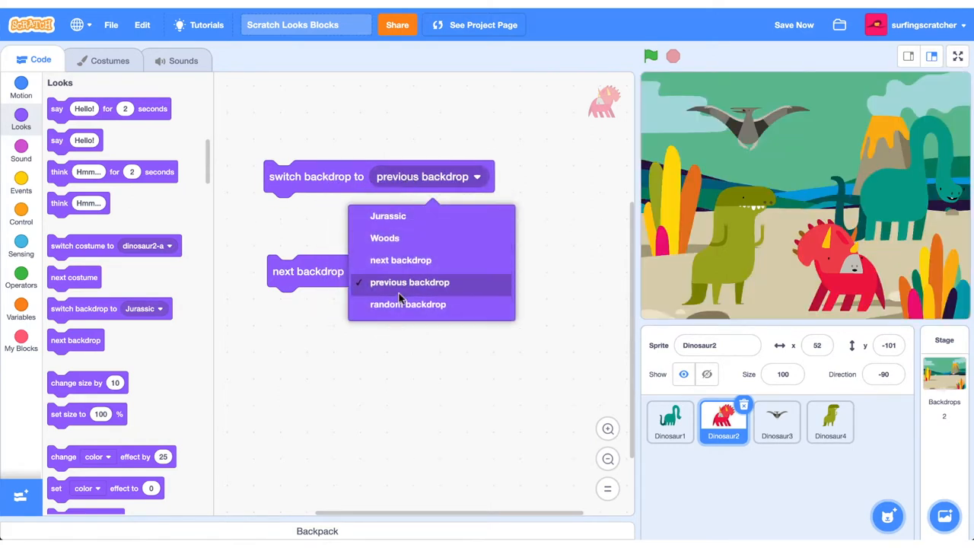
pyautogui.click(408, 305)
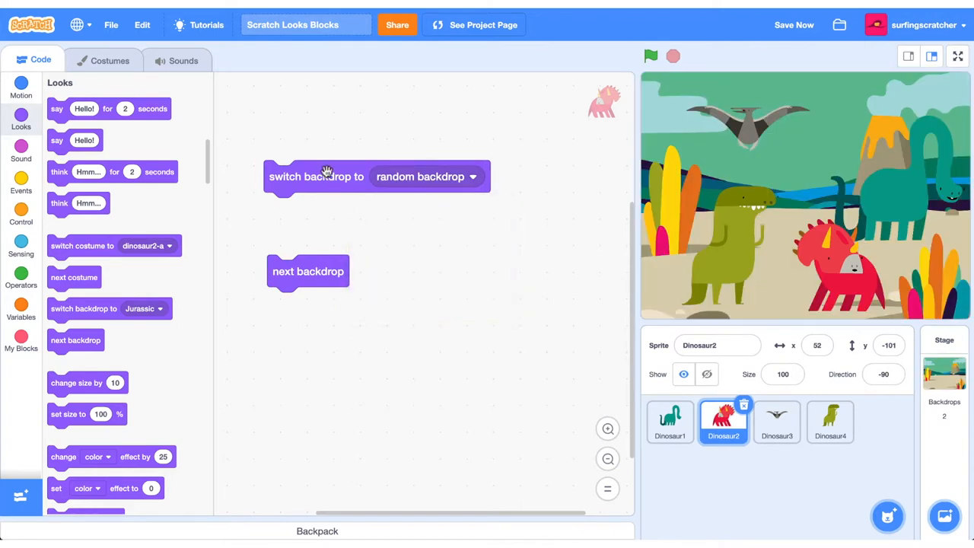
pyautogui.click(307, 271)
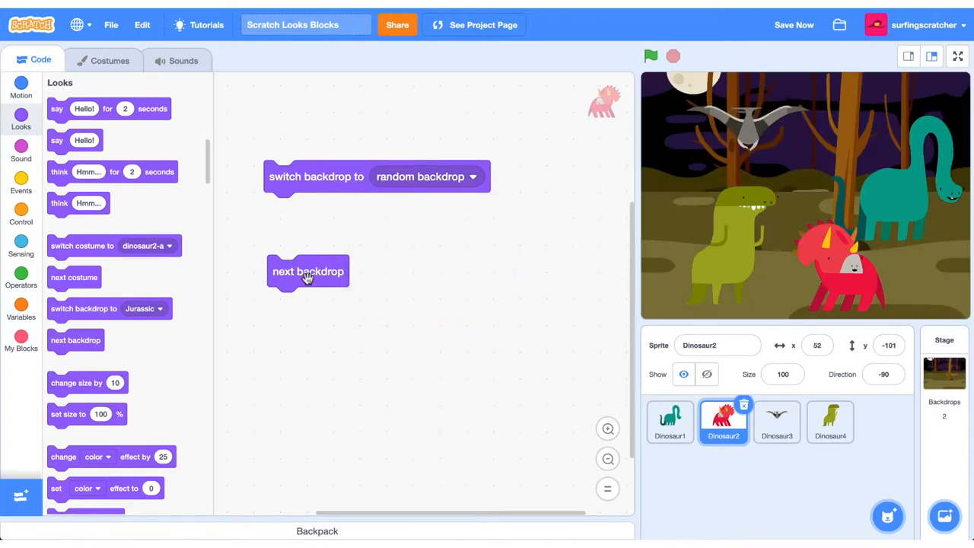
pyautogui.click(308, 271)
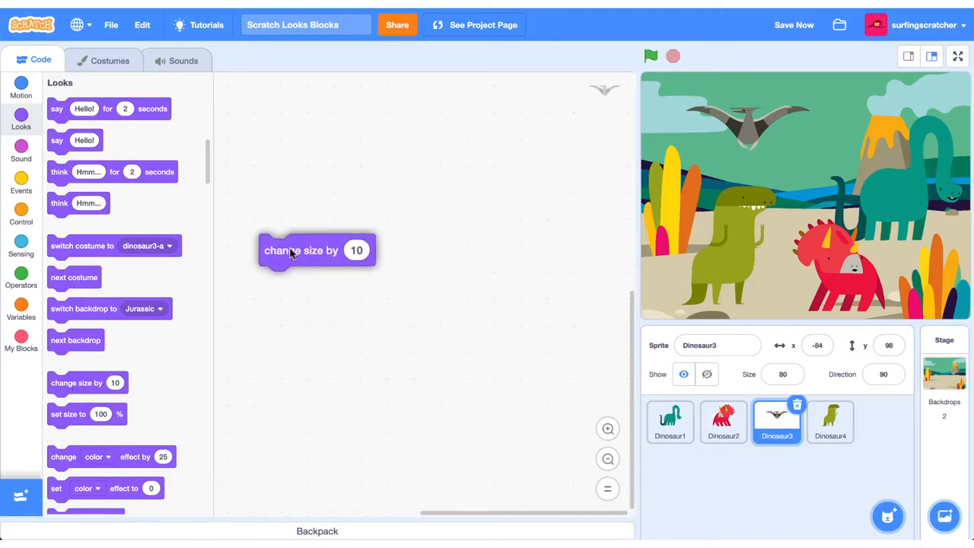
# Give Dinosaur3 change size by 10 and set size to 100% blocks, restoring it to 100%.
pyautogui.moveTo(68, 414); pyautogui.dragTo(310, 340)
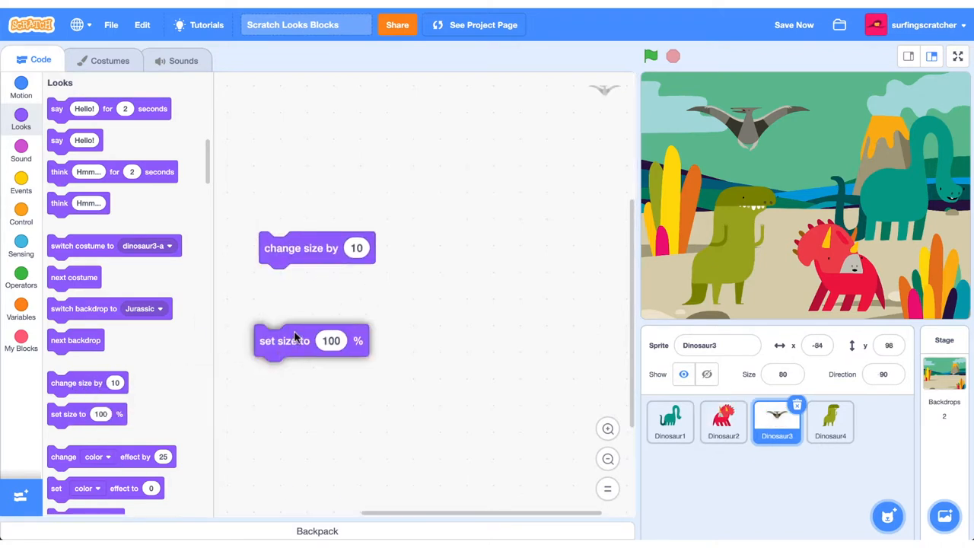
pyautogui.moveTo(284, 341); pyautogui.dragTo(292, 325)
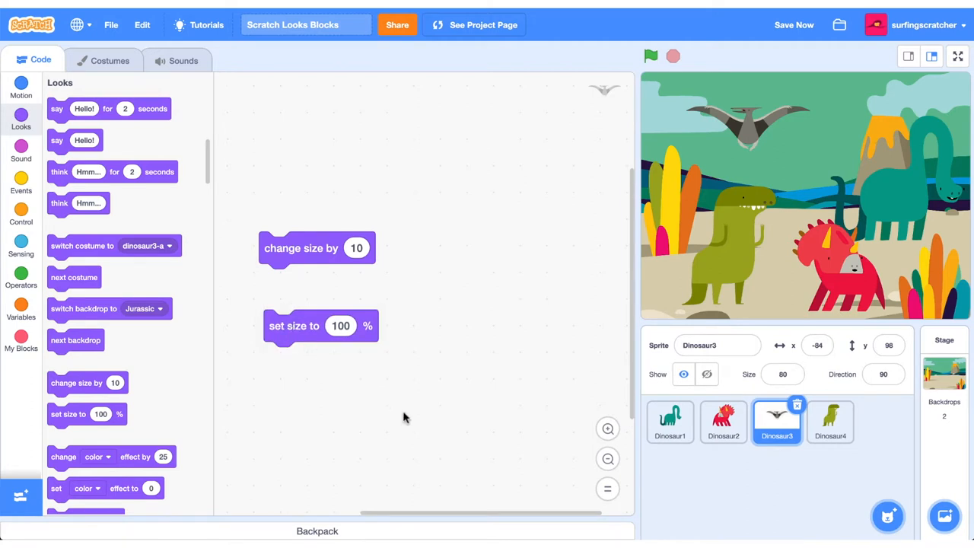
pyautogui.moveTo(392, 347)
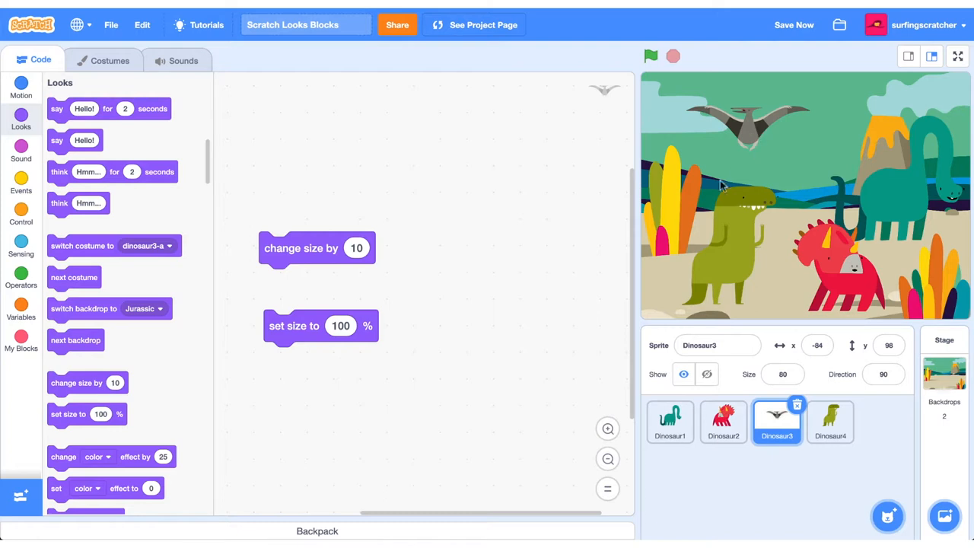
pyautogui.moveTo(288, 326)
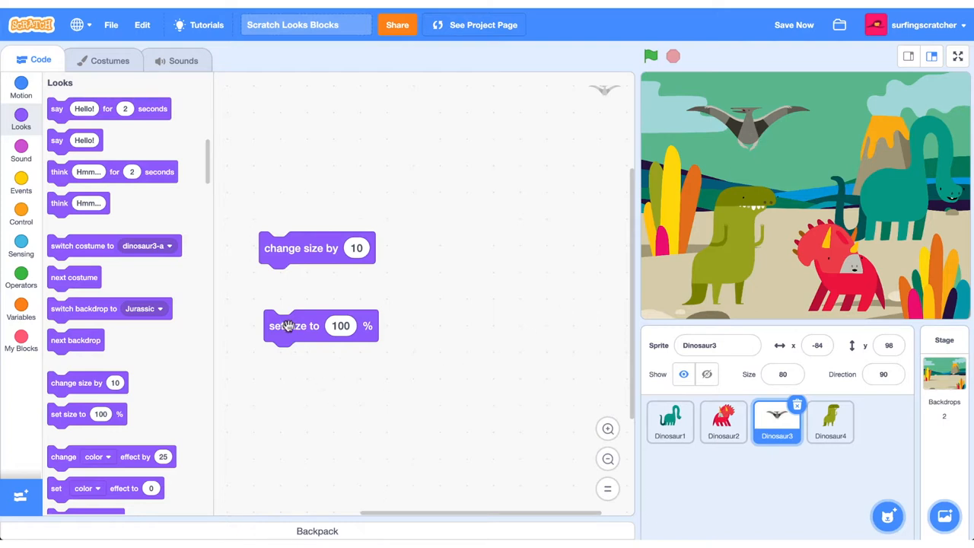
pyautogui.click(293, 325)
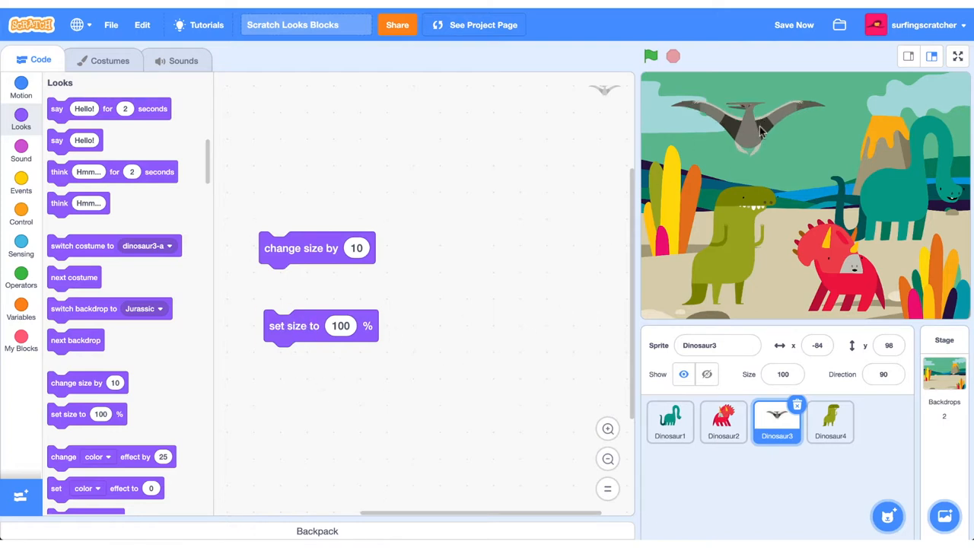
pyautogui.moveTo(320, 259)
pyautogui.write('-10')
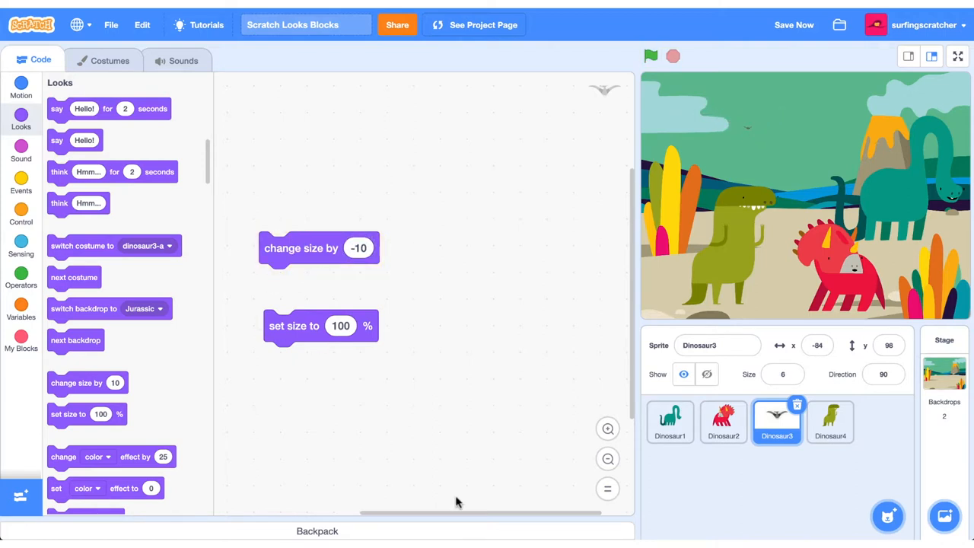
# Recolour Dinosaur4 with the color effect, then apply a fisheye effect by 25.
pyautogui.click(831, 423)
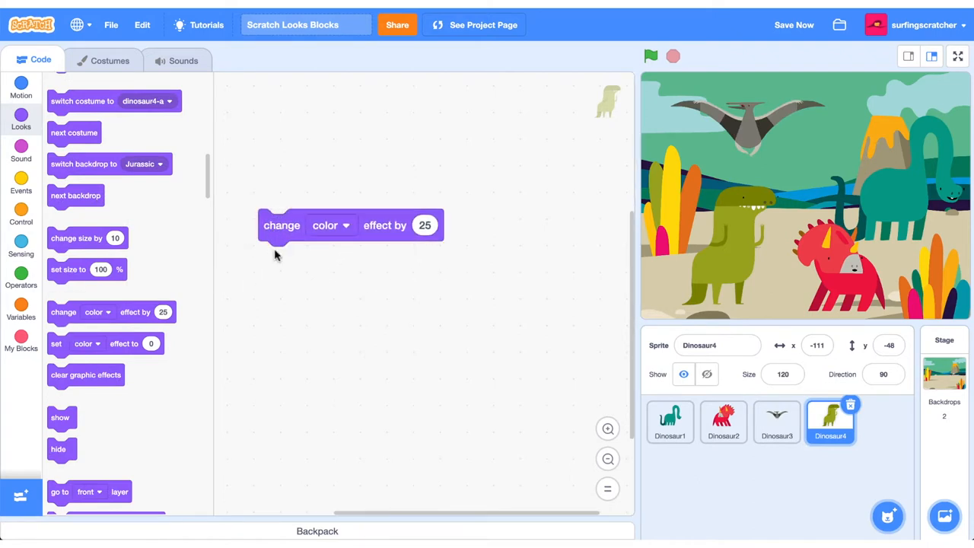
pyautogui.moveTo(381, 249)
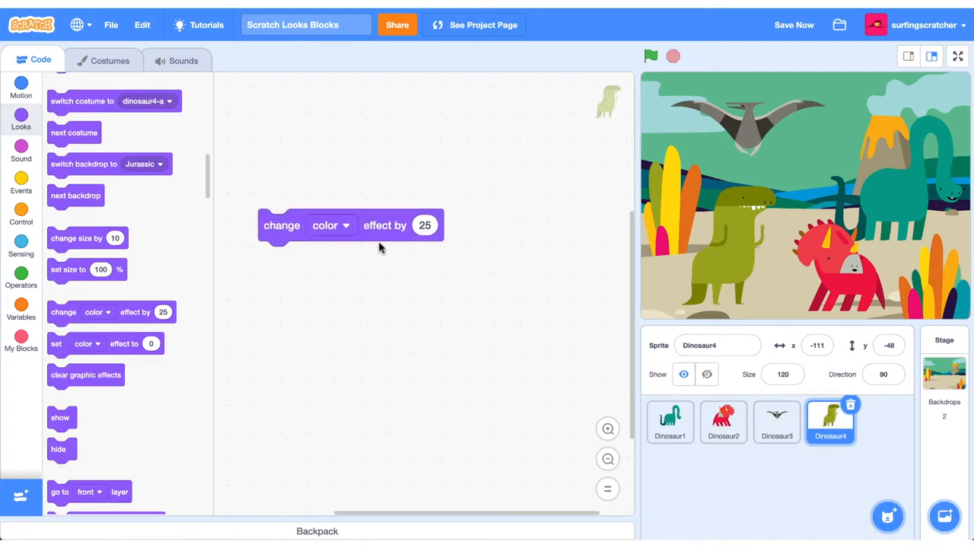
pyautogui.moveTo(413, 286)
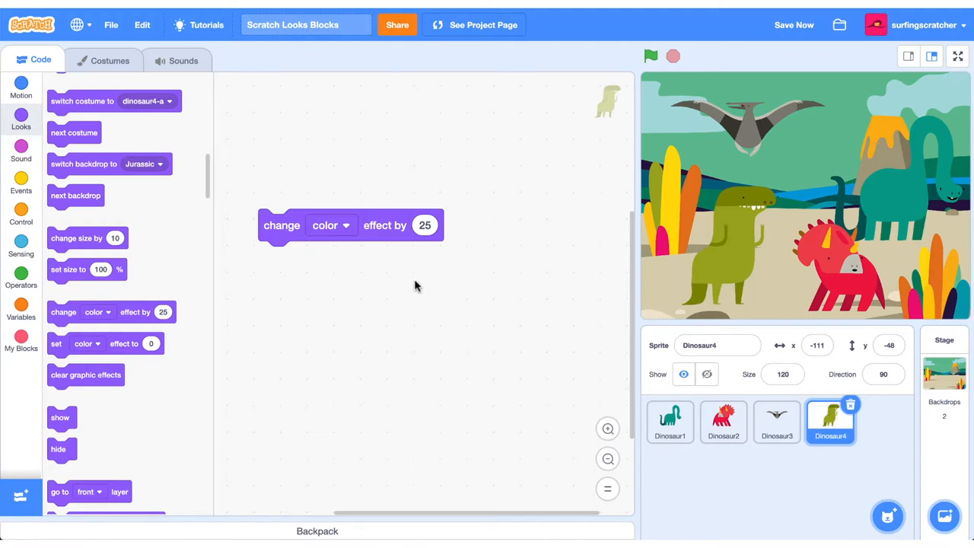
pyautogui.moveTo(594, 284)
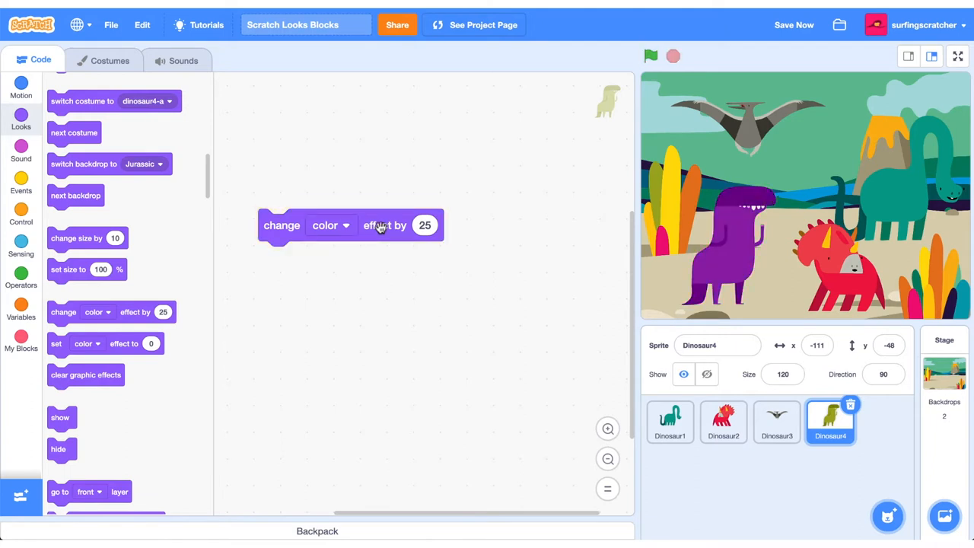
pyautogui.click(282, 225)
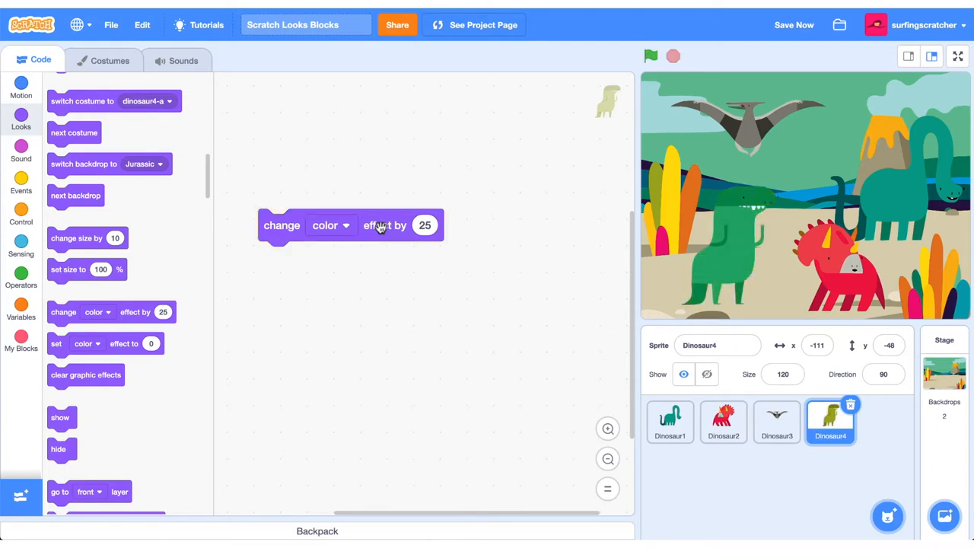
pyautogui.click(332, 225)
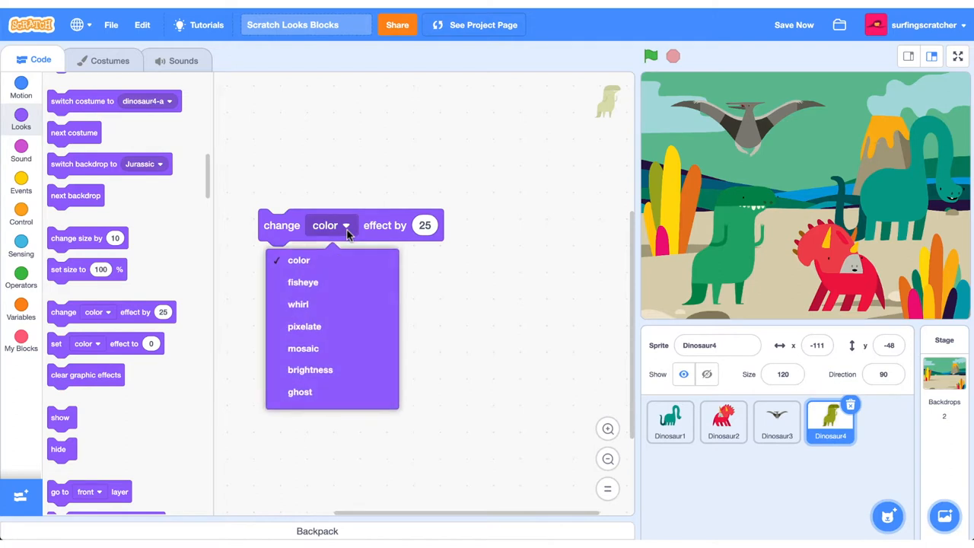
pyautogui.click(303, 282)
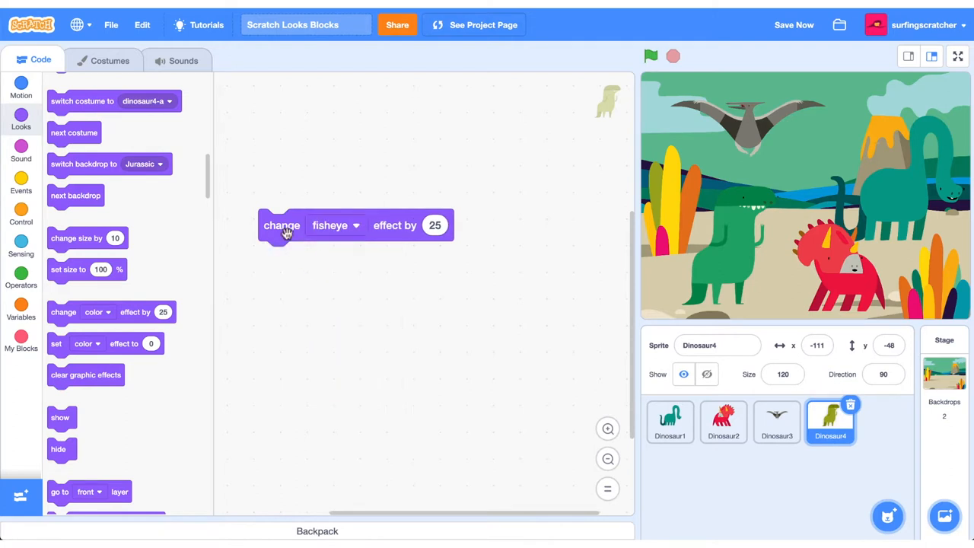
pyautogui.click(335, 225)
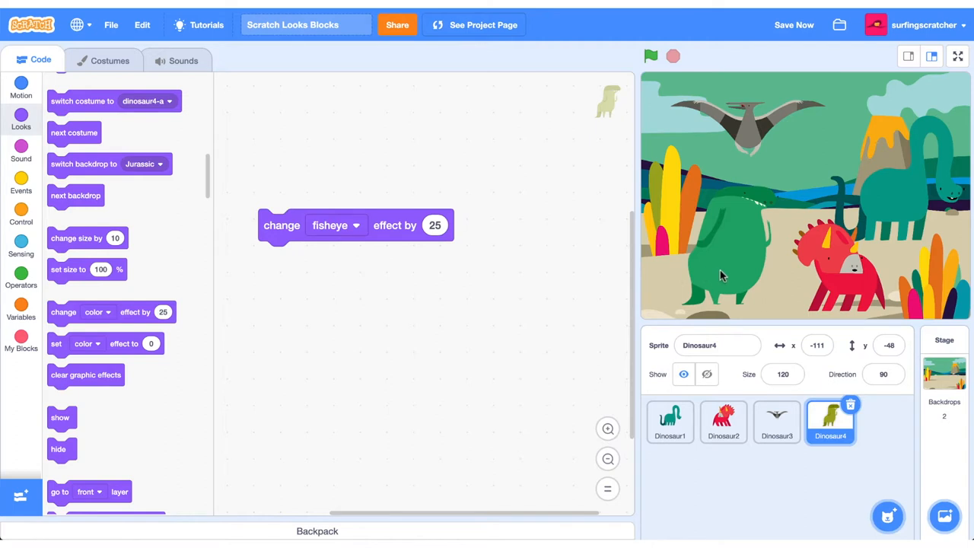
# Change the fisheye effect amount to -25.
pyautogui.click(436, 225)
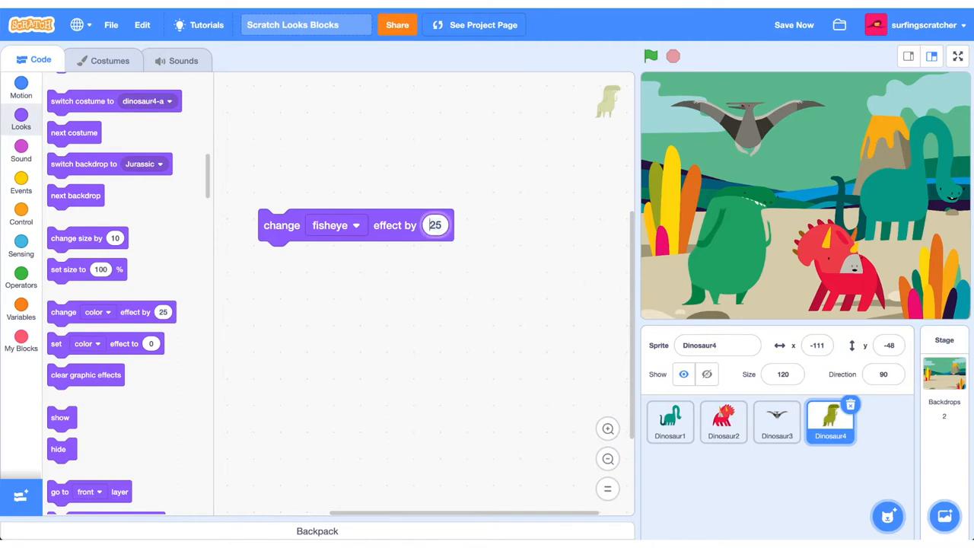
pyautogui.write('-25')
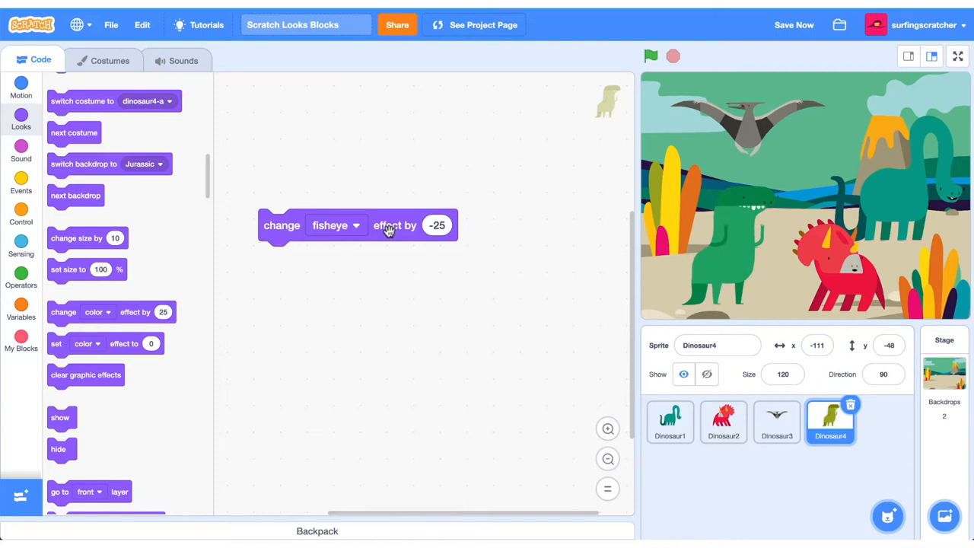
pyautogui.click(335, 225)
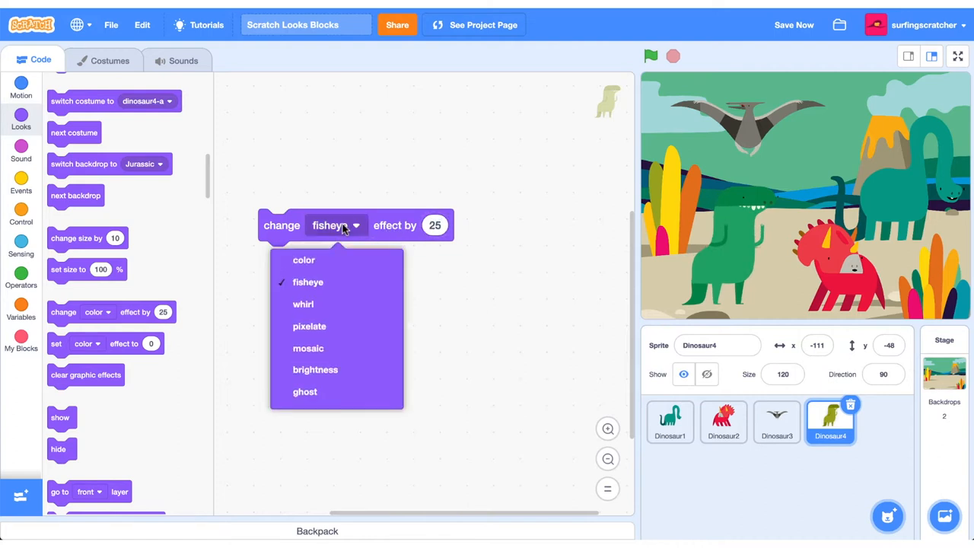
# Try the whirl, pixelate and mosaic effects by 25 on Dinosaur4.
pyautogui.click(303, 305)
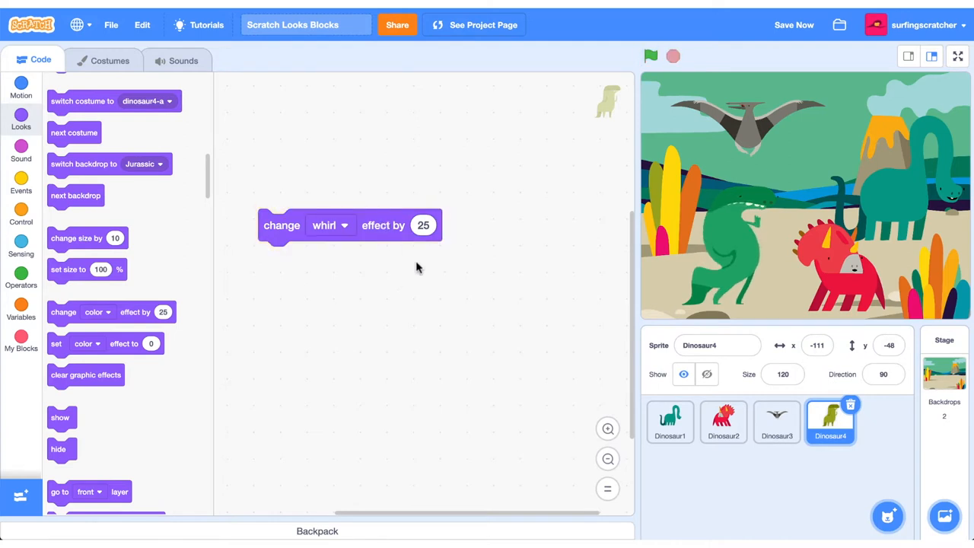
pyautogui.click(329, 226)
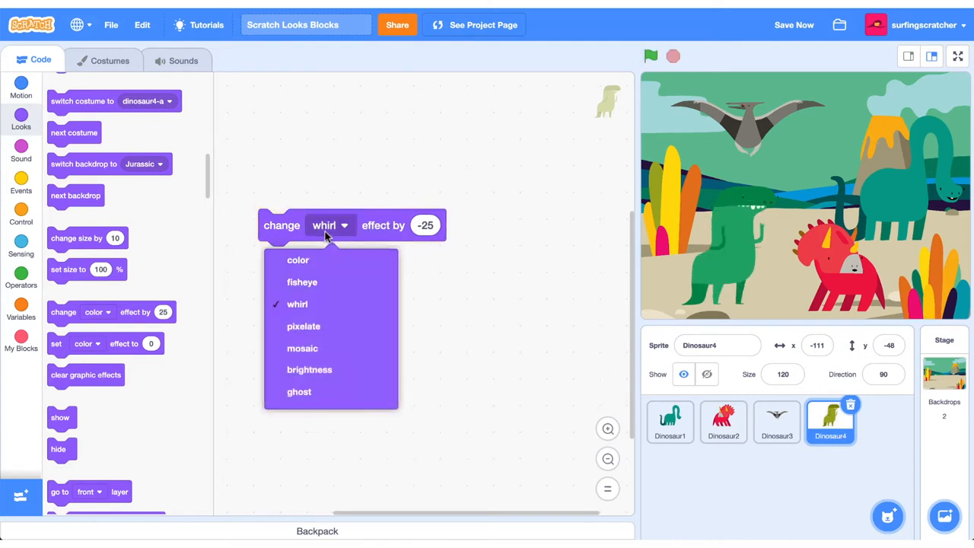
pyautogui.click(303, 326)
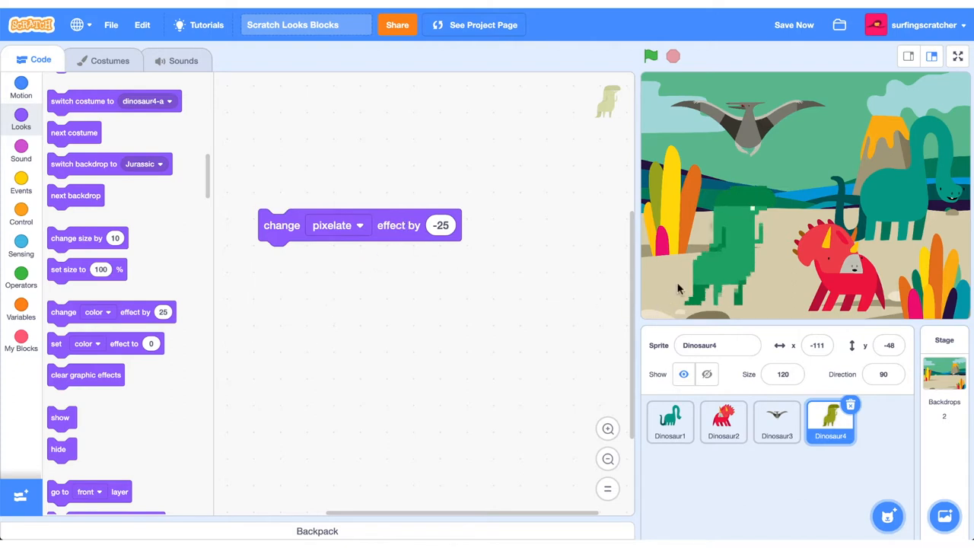
pyautogui.moveTo(721, 293)
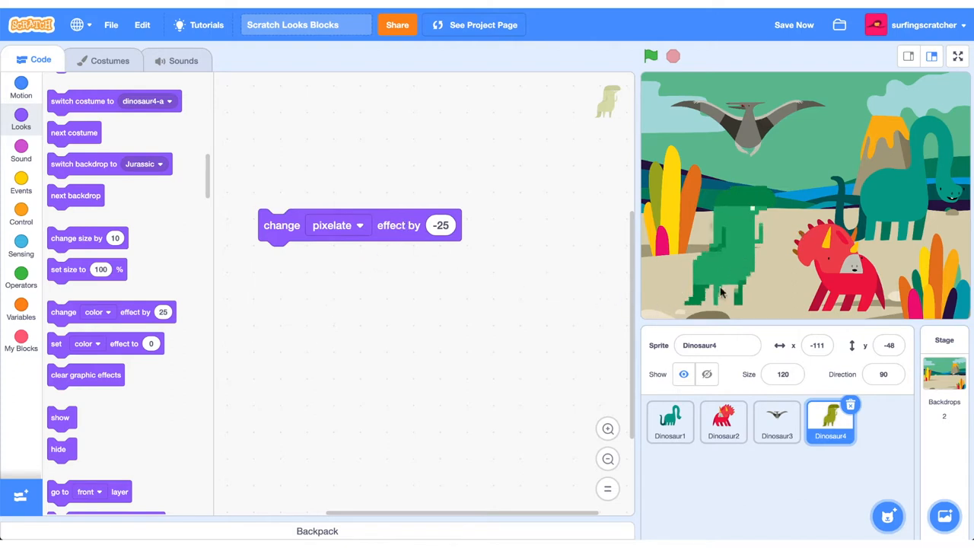
pyautogui.click(338, 225)
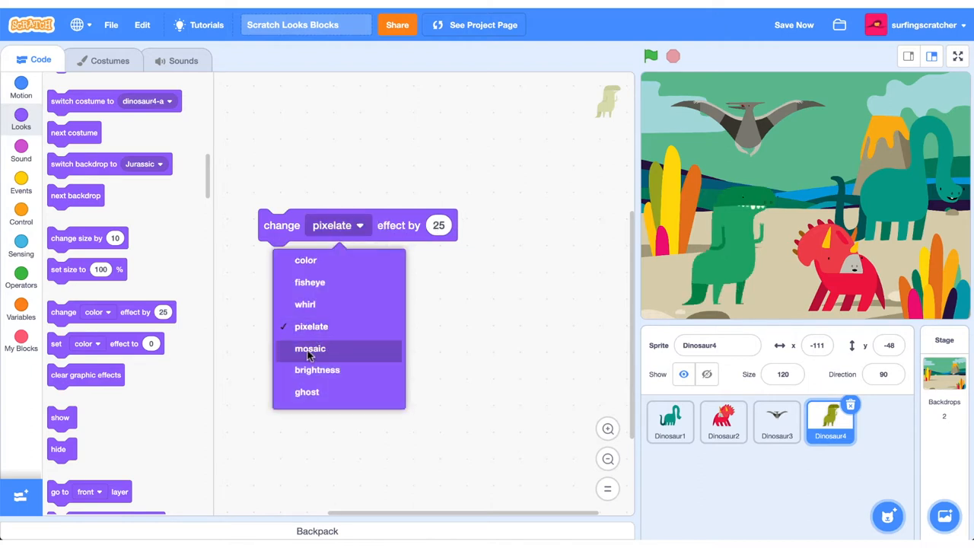
pyautogui.click(311, 349)
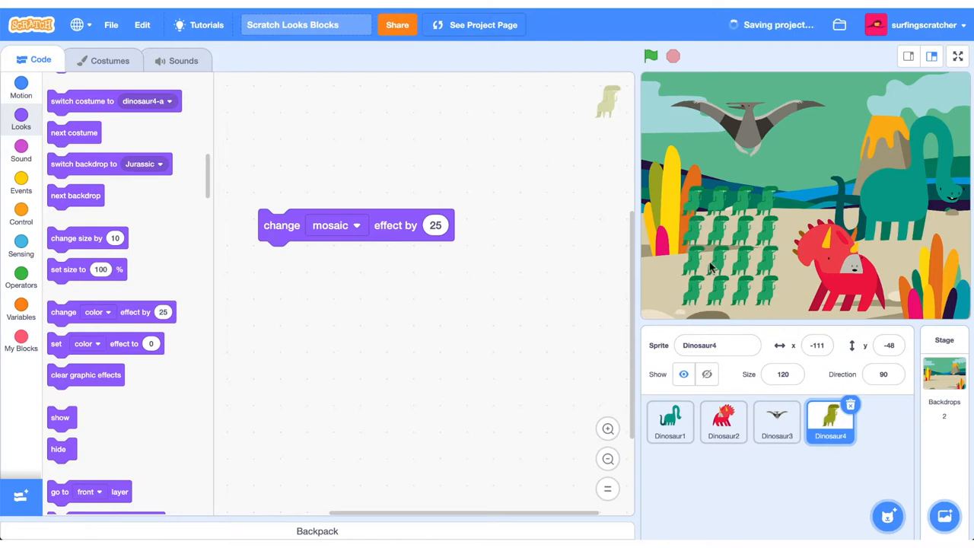
pyautogui.click(281, 225)
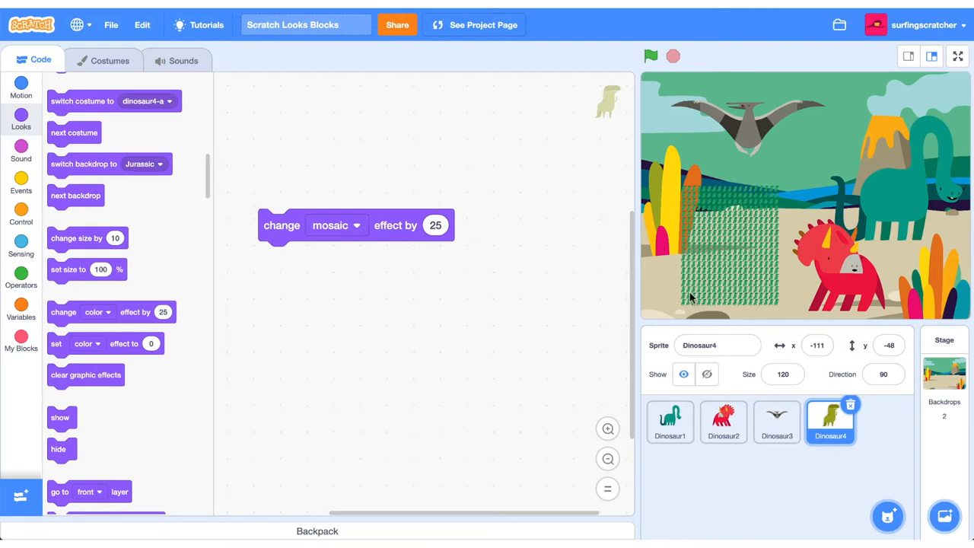
# Switch the effect to brightness and apply it twice, turning Dinosaur4 bright white.
pyautogui.click(335, 225)
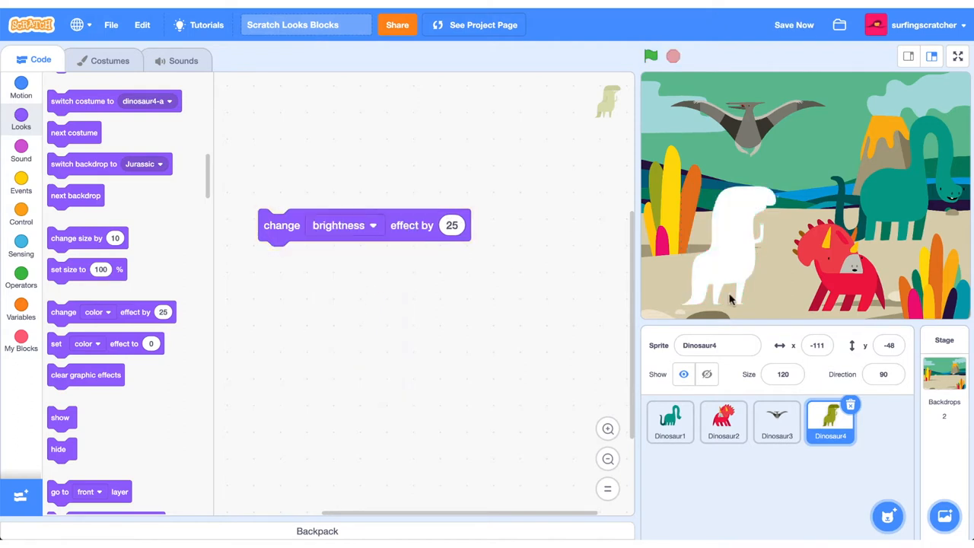
pyautogui.click(452, 225)
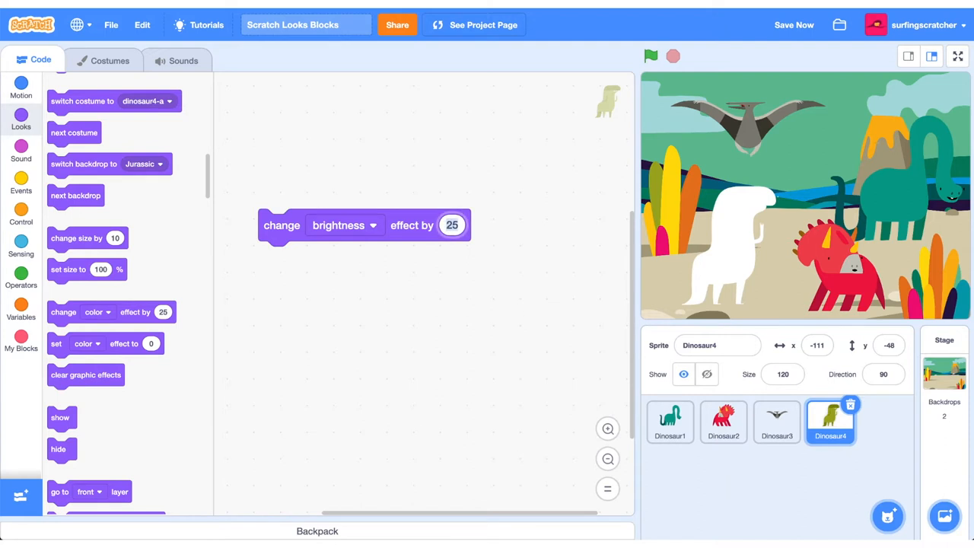
pyautogui.click(342, 225)
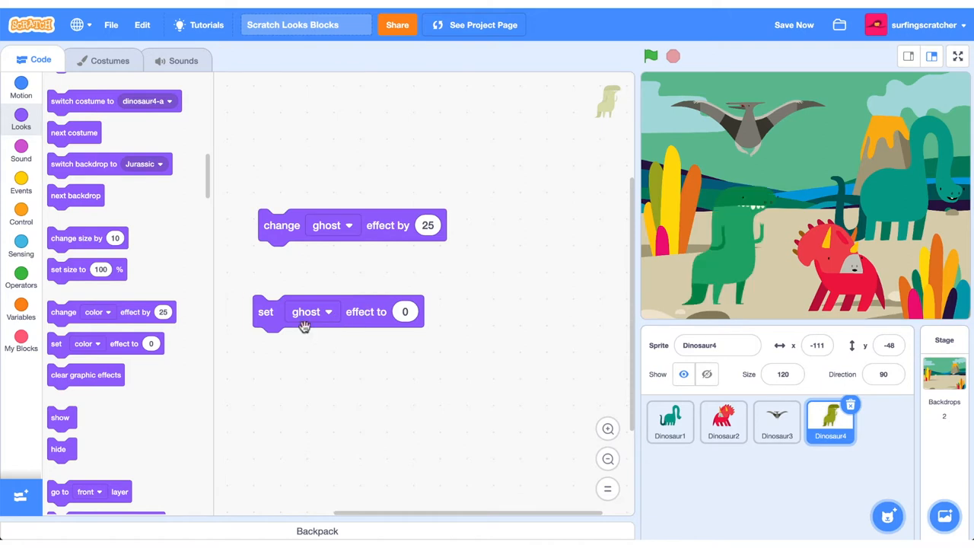
# Set the ghost effect value to 100, then add and run clear graphic effects to restore Dinosaur4.
pyautogui.write('100')
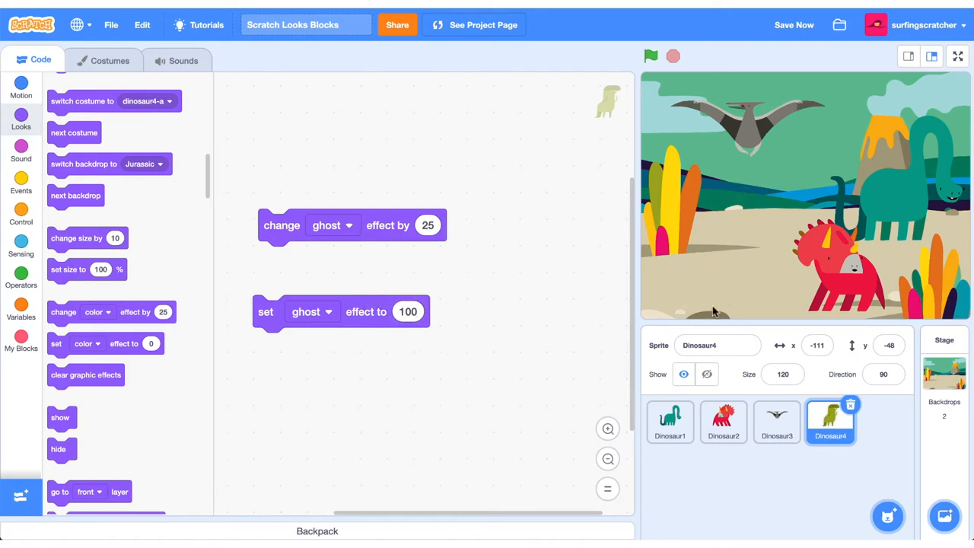
pyautogui.moveTo(85, 375); pyautogui.dragTo(296, 388)
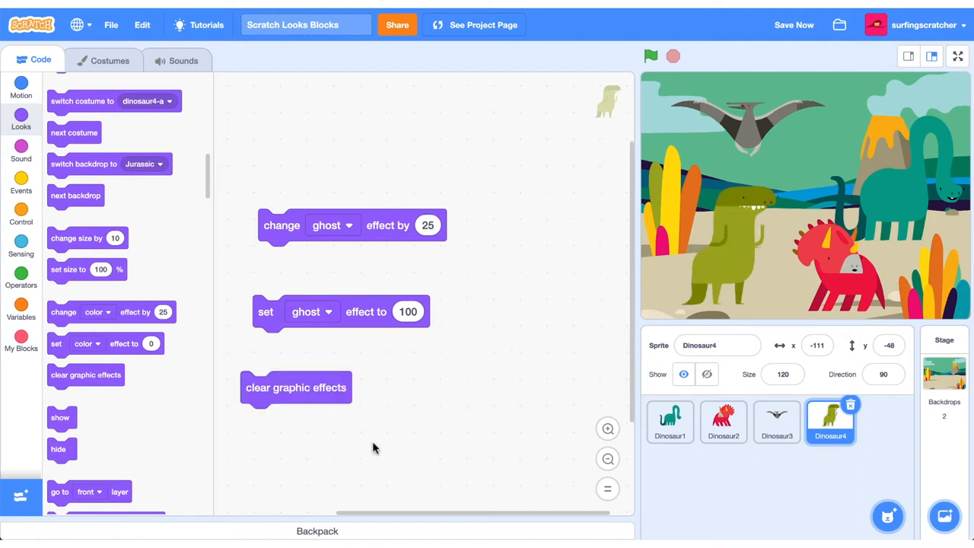
pyautogui.click(776, 423)
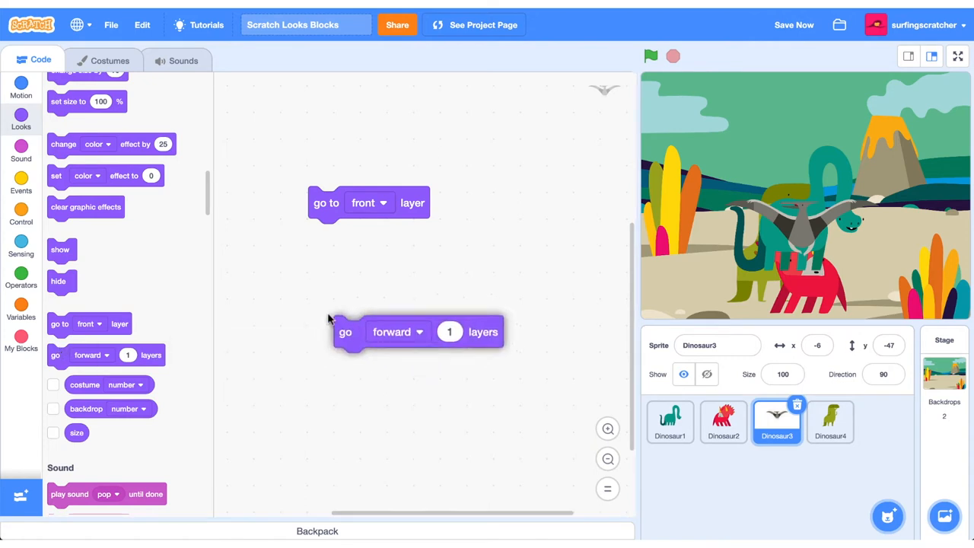
# Stack Dinosaur3's layer blocks and send it to the back layer behind the other sprites.
pyautogui.moveTo(344, 332); pyautogui.dragTo(320, 290)
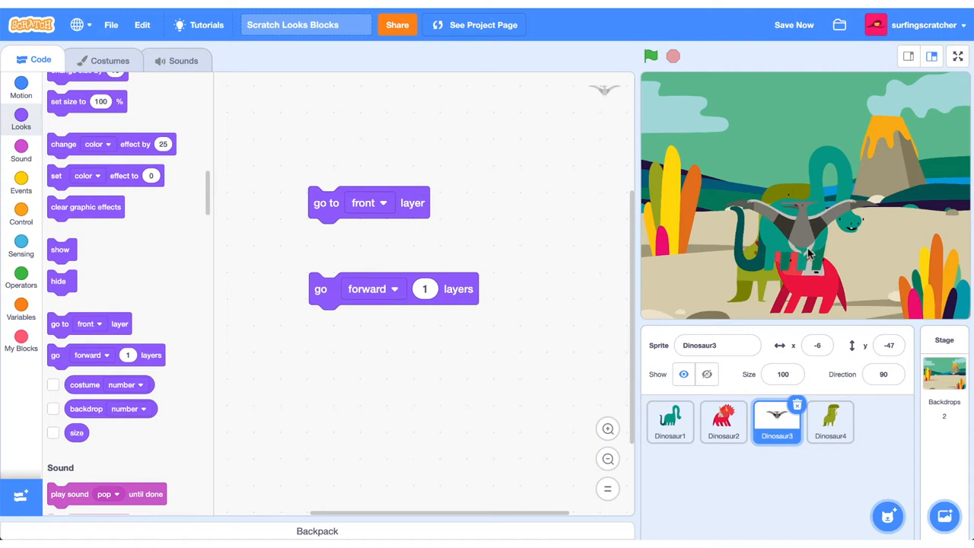
pyautogui.moveTo(806, 242)
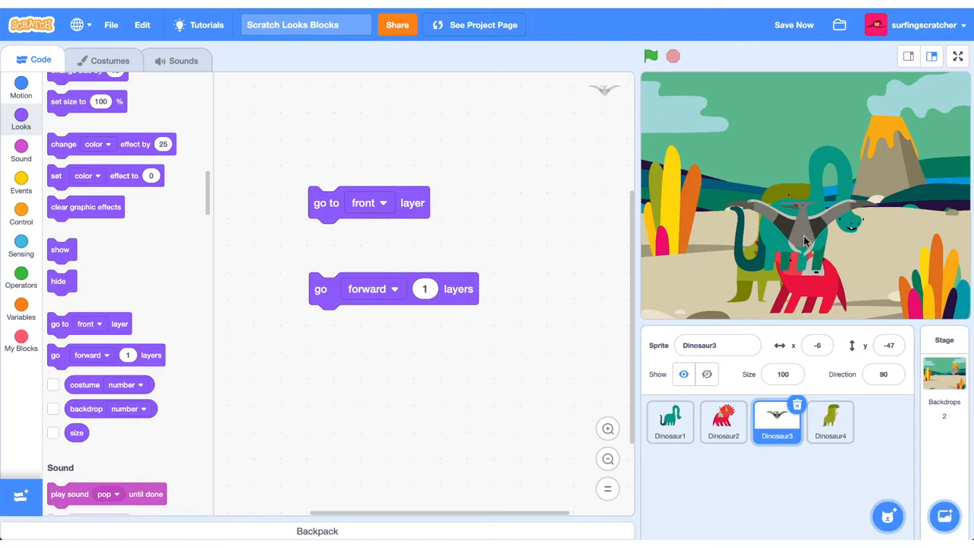
pyautogui.moveTo(767, 288)
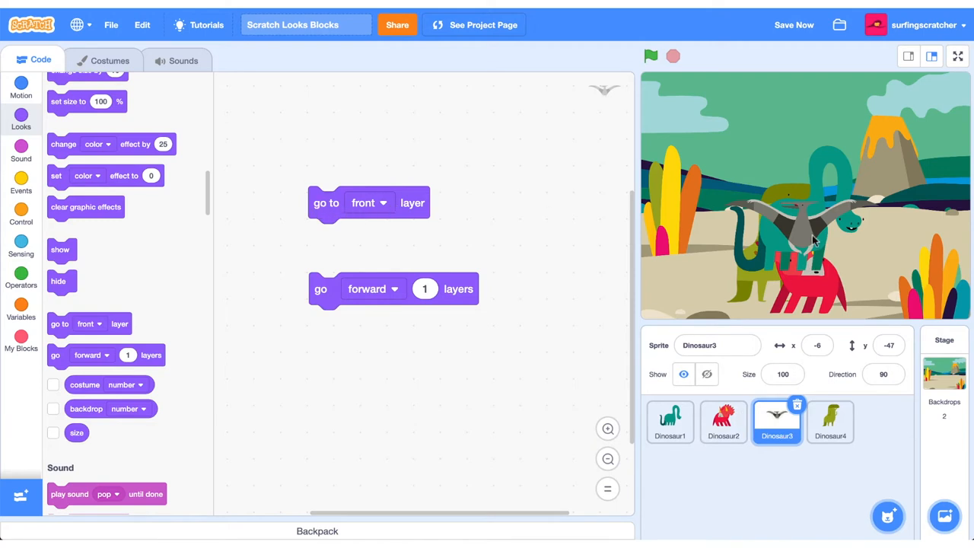
pyautogui.click(368, 203)
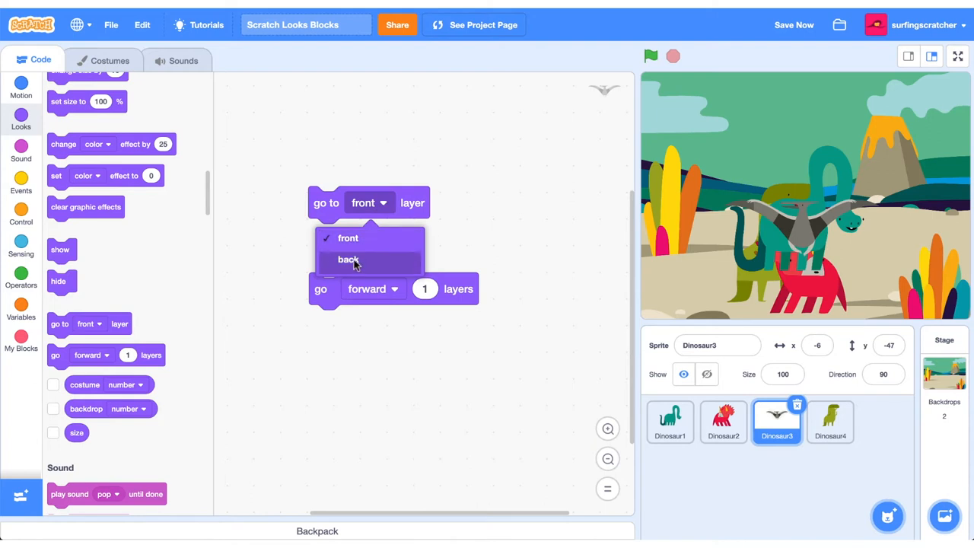
pyautogui.click(348, 259)
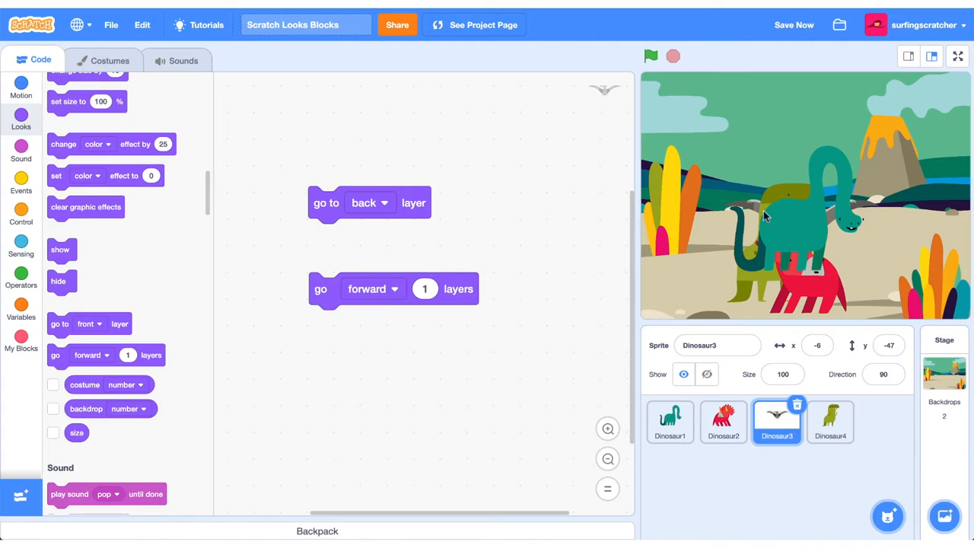
pyautogui.click(795, 24)
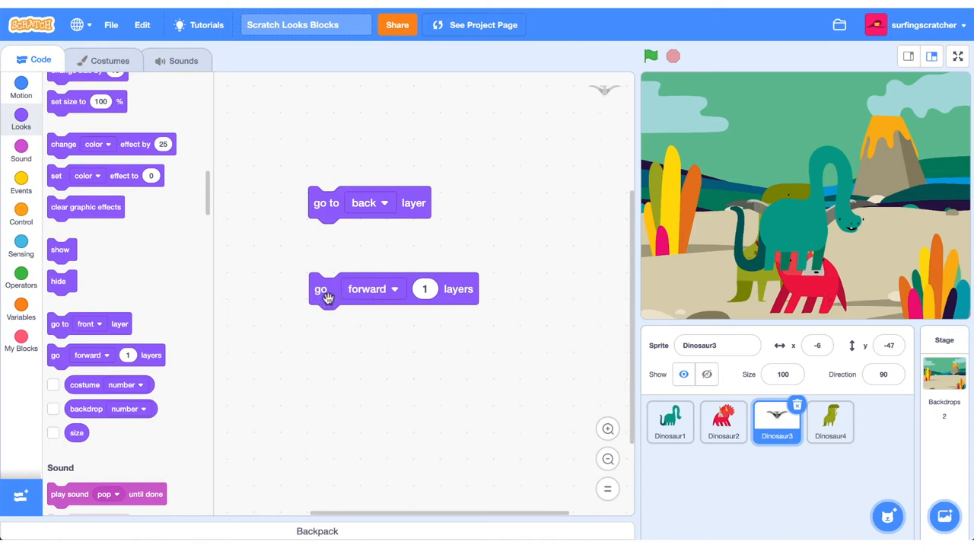
# Move Dinosaur3 forward one layer, switch the block to backward and the front/back choice back to front.
pyautogui.click(425, 289)
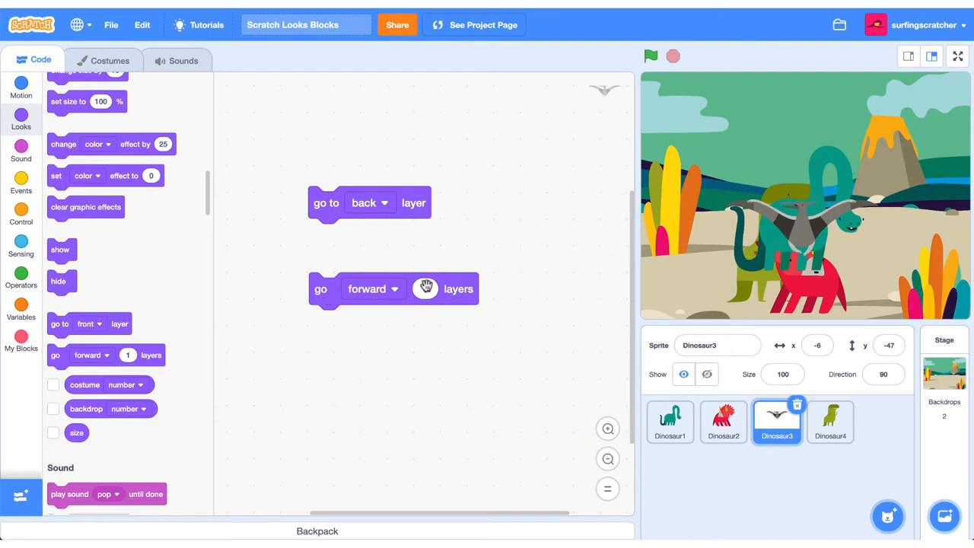
pyautogui.click(372, 289)
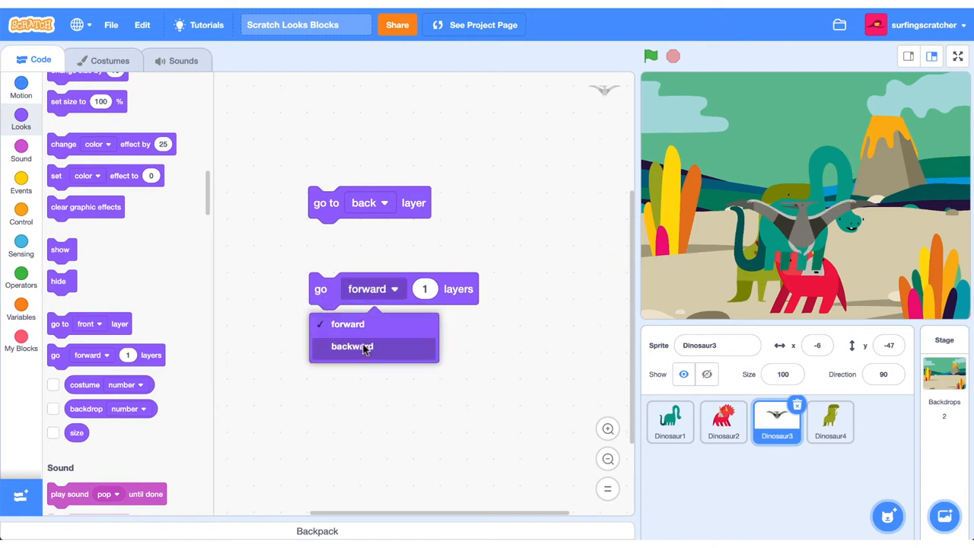
pyautogui.click(352, 347)
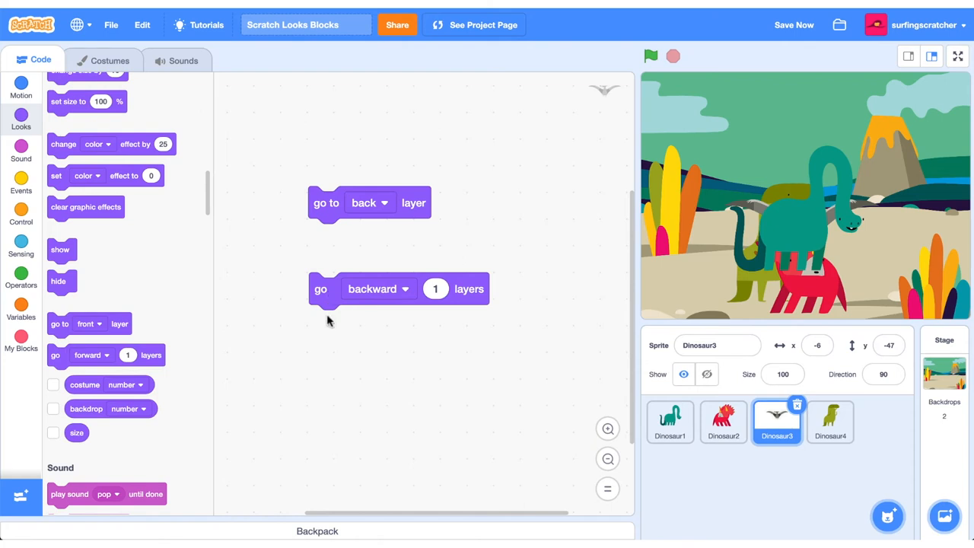
pyautogui.click(369, 203)
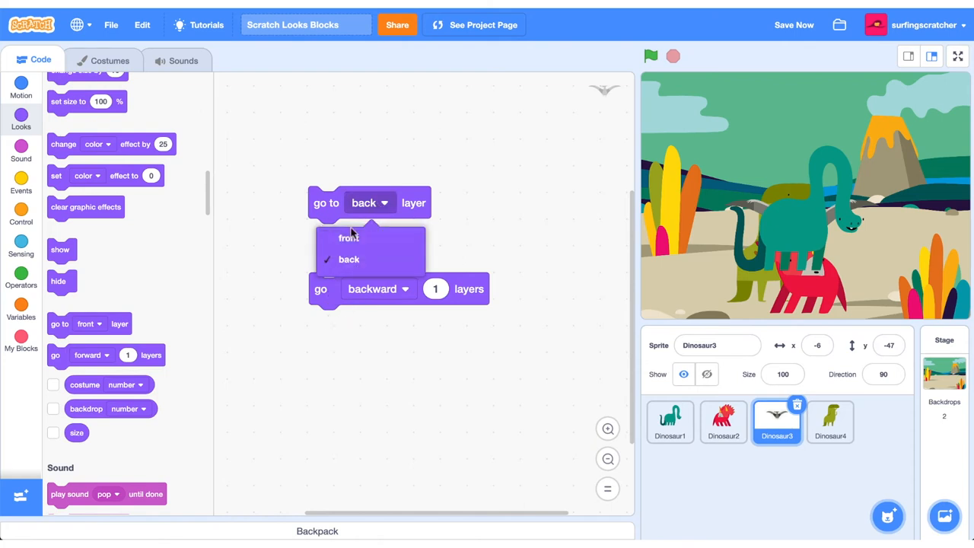
pyautogui.click(349, 237)
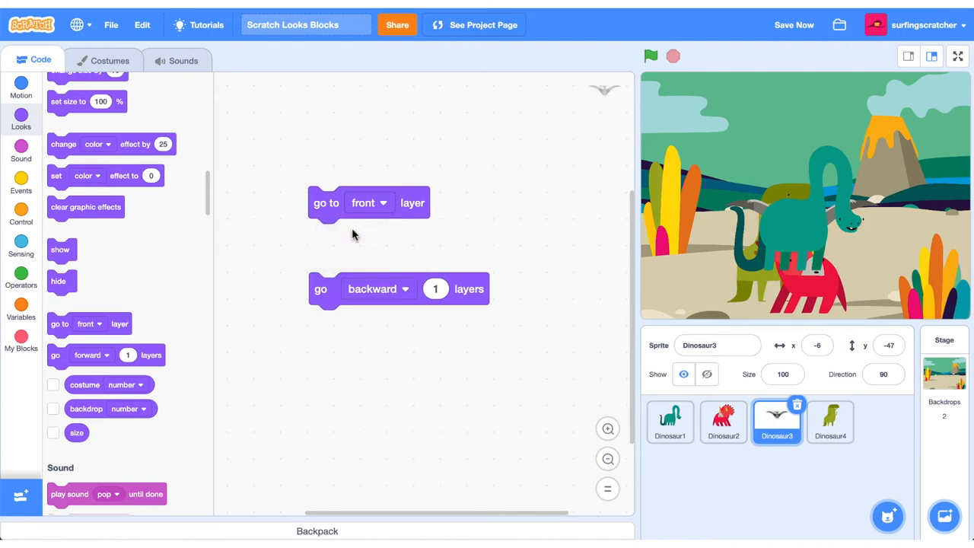
pyautogui.moveTo(334, 216)
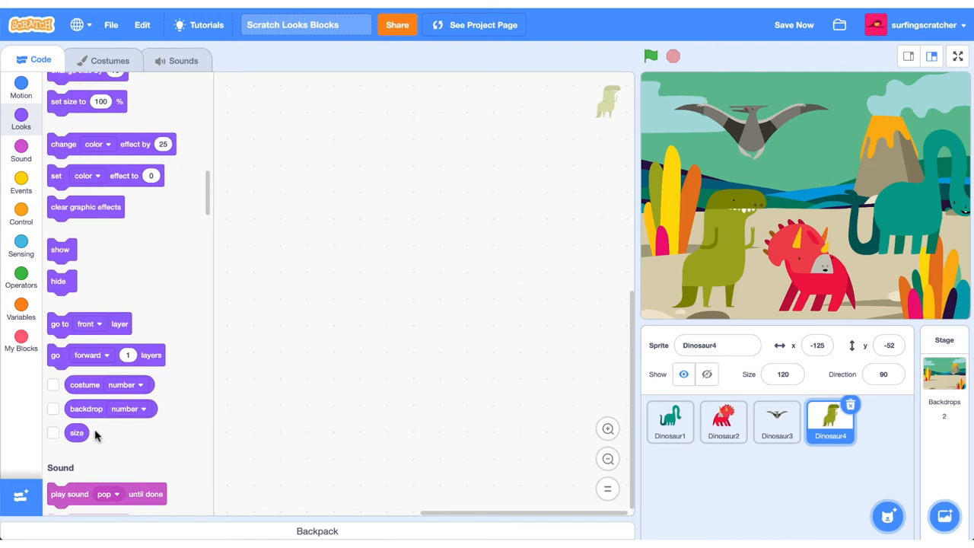
# Show reporter monitors on the stage and check Dinosaur4's costume and backdrop reporters.
pyautogui.click(53, 432)
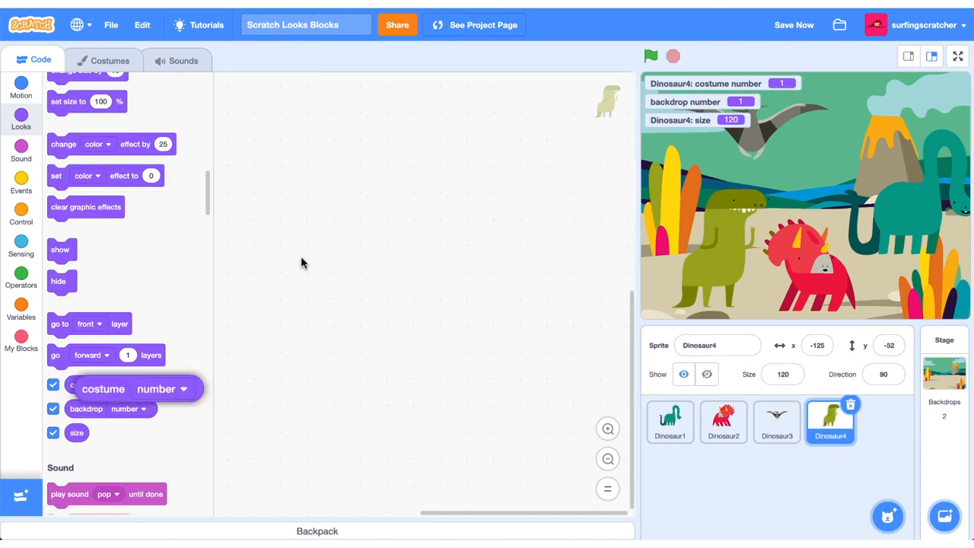
pyautogui.moveTo(137, 388); pyautogui.dragTo(358, 231)
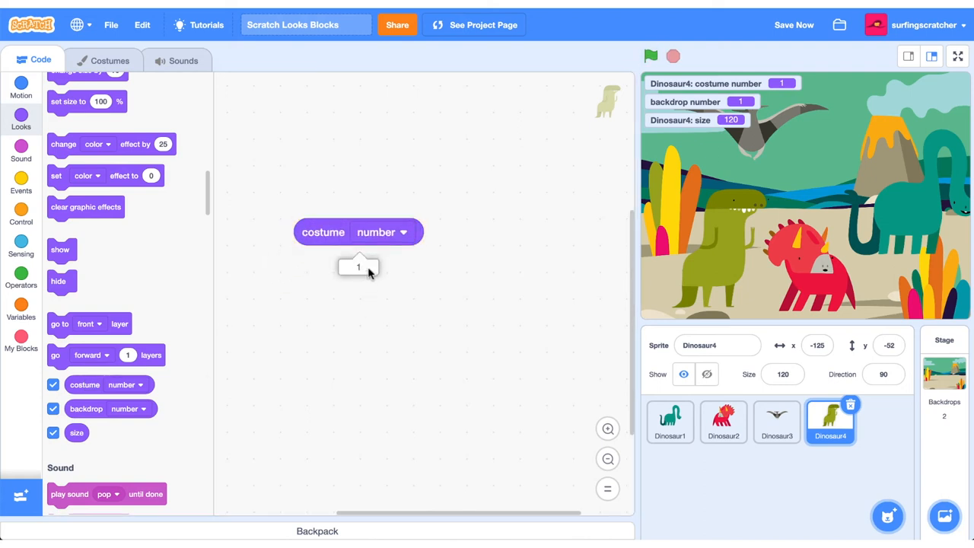
pyautogui.click(404, 231)
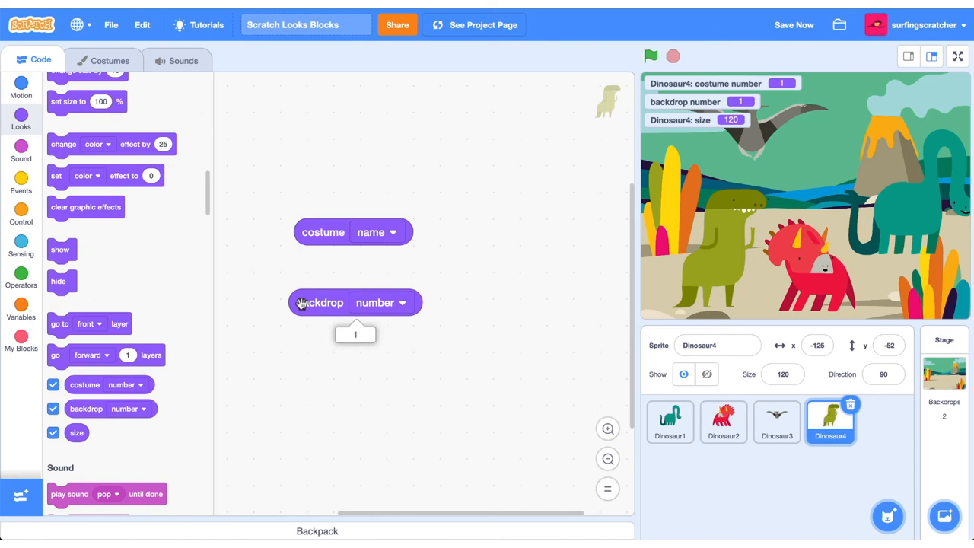
pyautogui.click(393, 303)
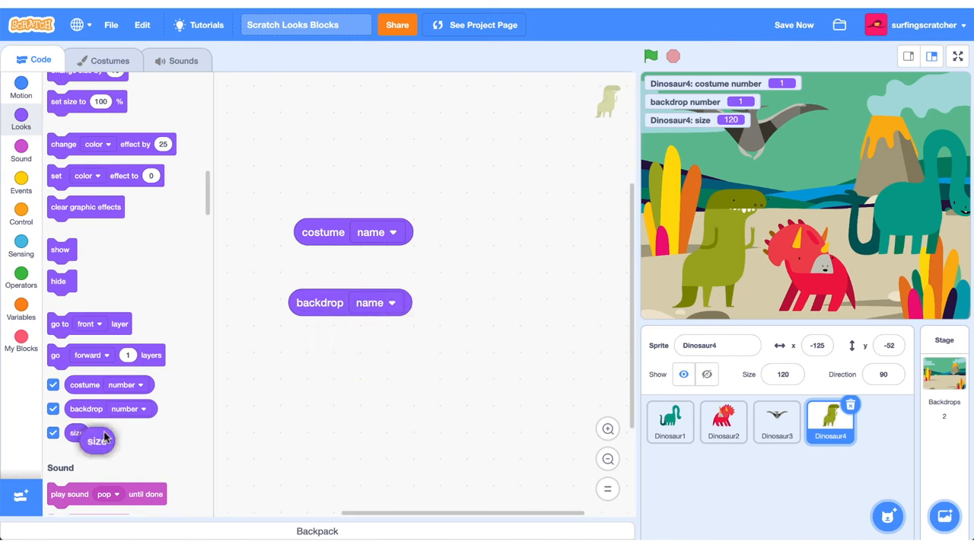
# Add a size reporter, check its value and show the costume name monitor on the stage.
pyautogui.moveTo(99, 433); pyautogui.dragTo(326, 372)
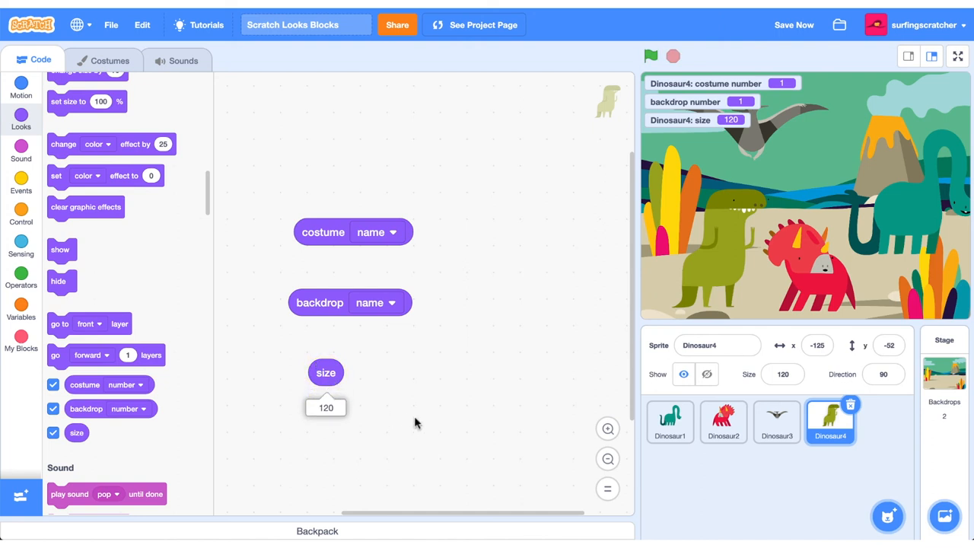
pyautogui.click(54, 383)
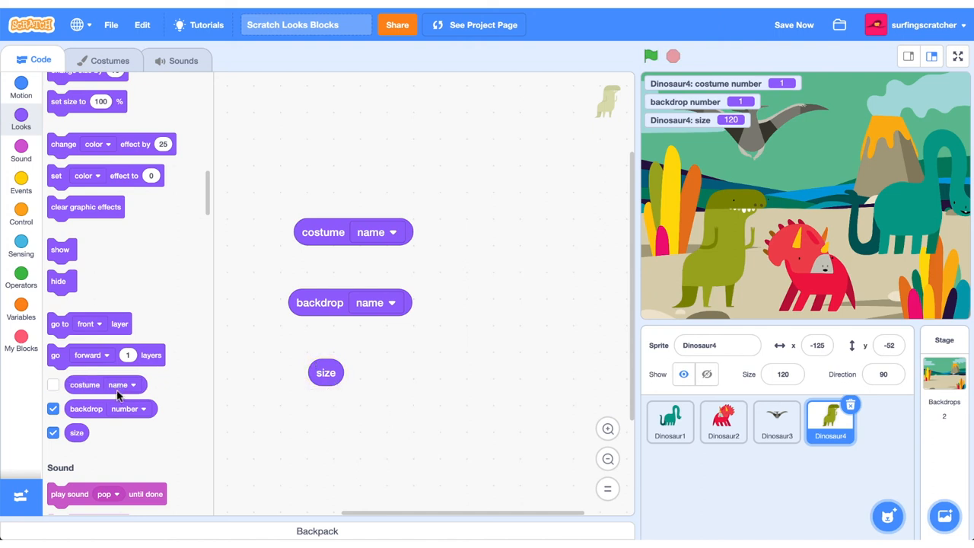
pyautogui.click(52, 384)
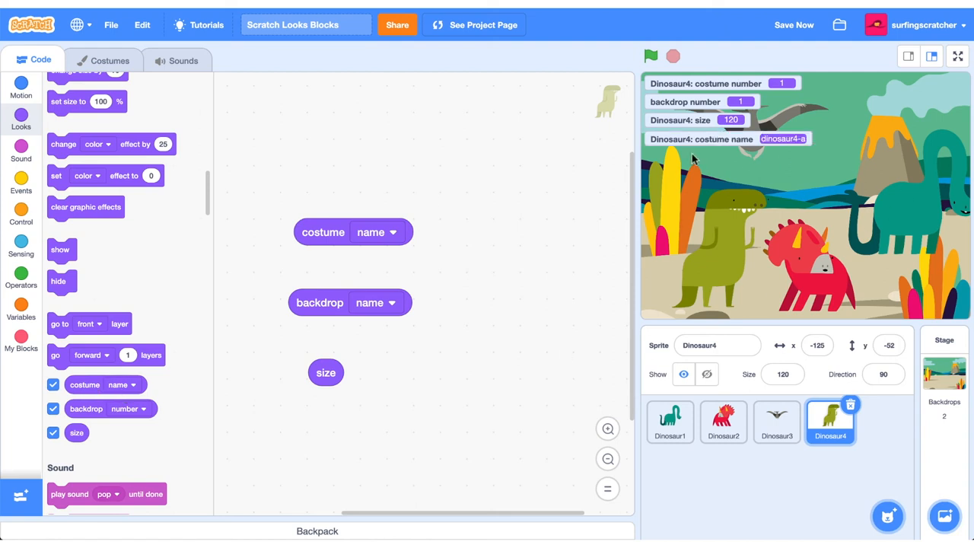
pyautogui.moveTo(533, 341)
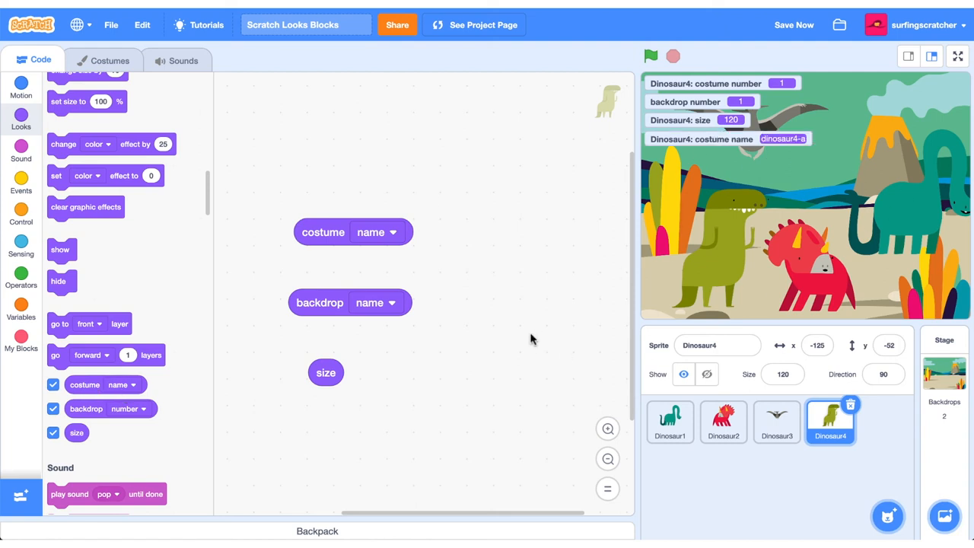